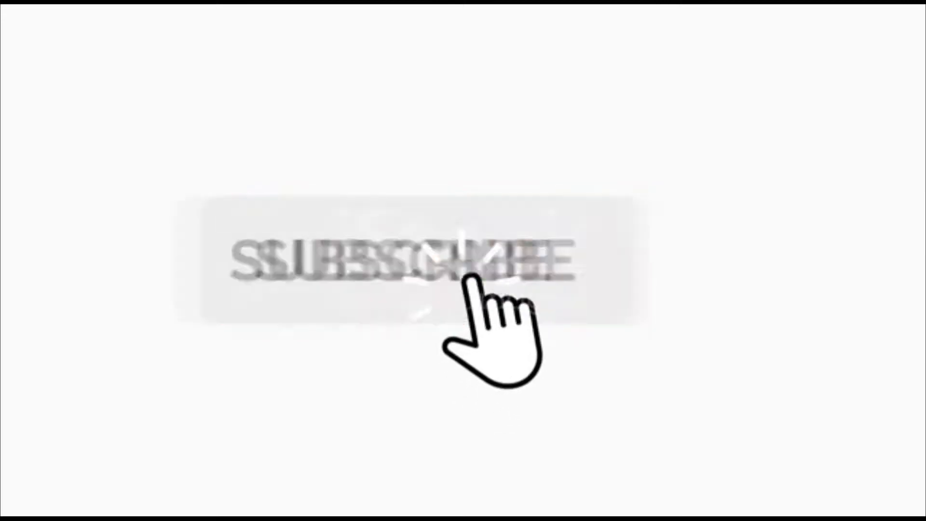
- Open the Funnel #1 site from the dashboard to see its pages
left_click(367, 260)
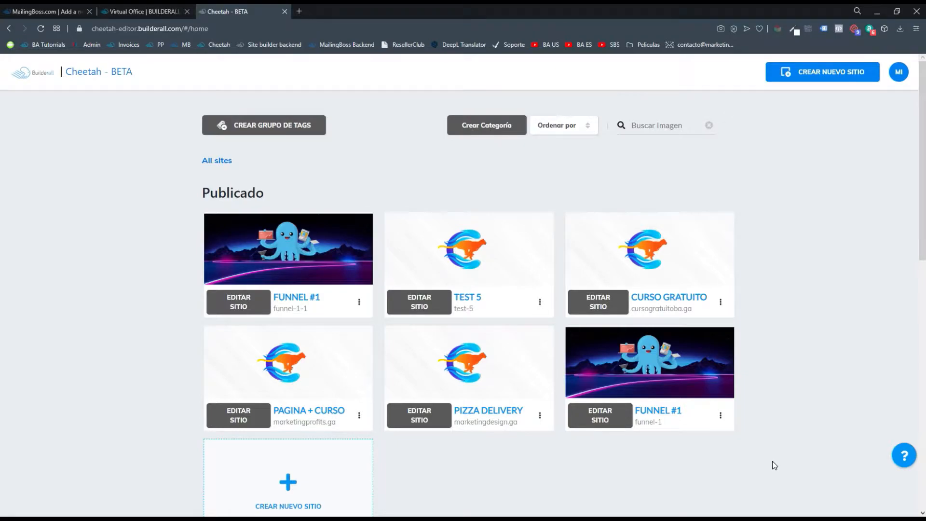
mouse_move(781, 472)
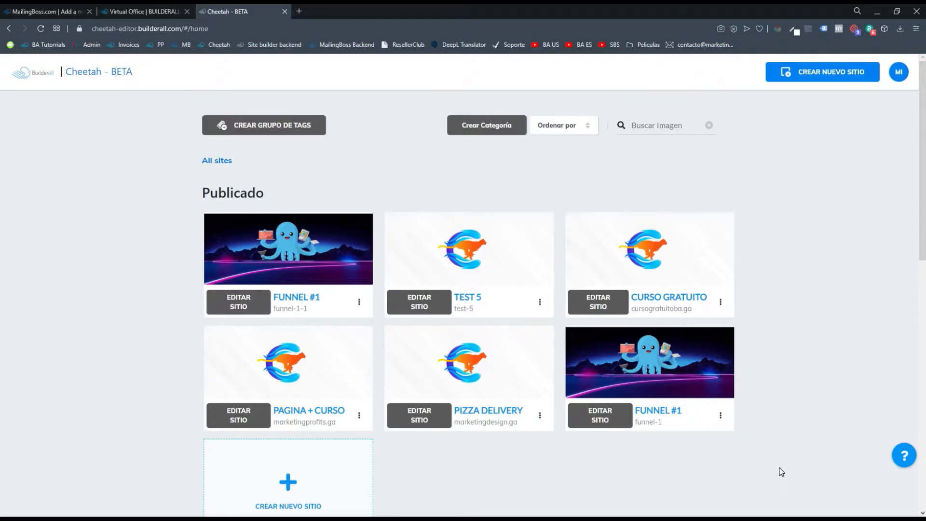
mouse_move(634, 491)
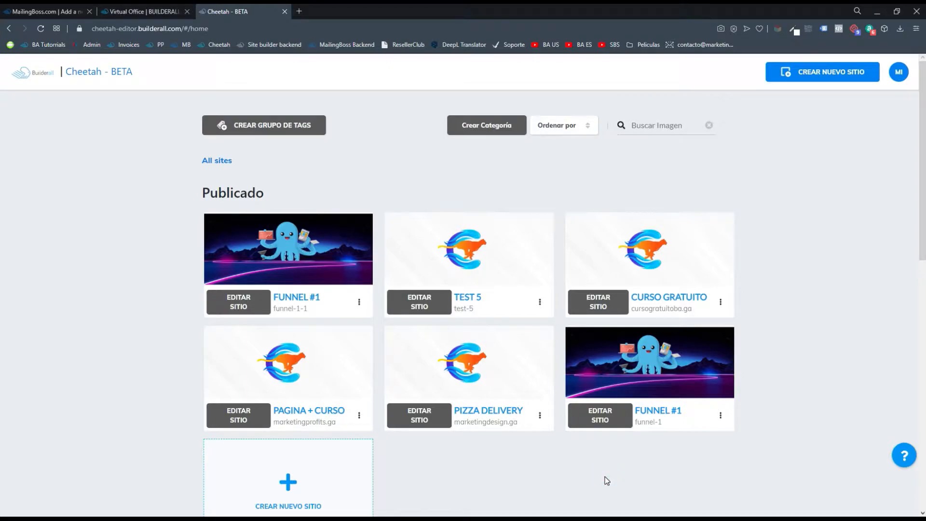
left_click(623, 473)
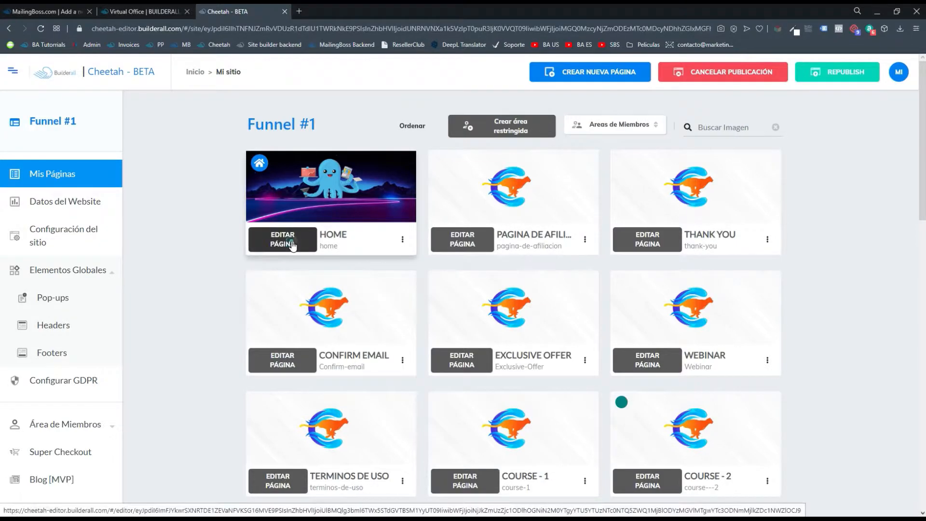
- Edit the HOME page and add an empty Cajas box below the form
left_click(282, 239)
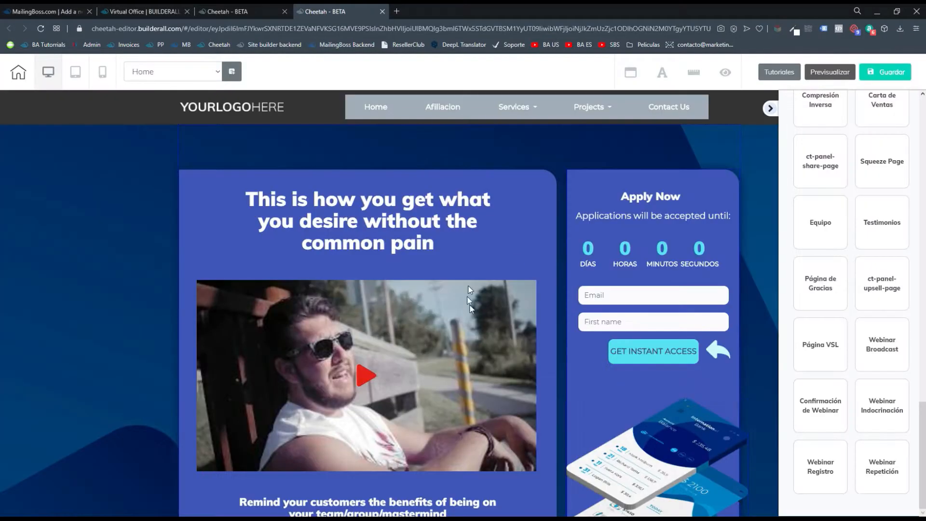
mouse_move(520, 268)
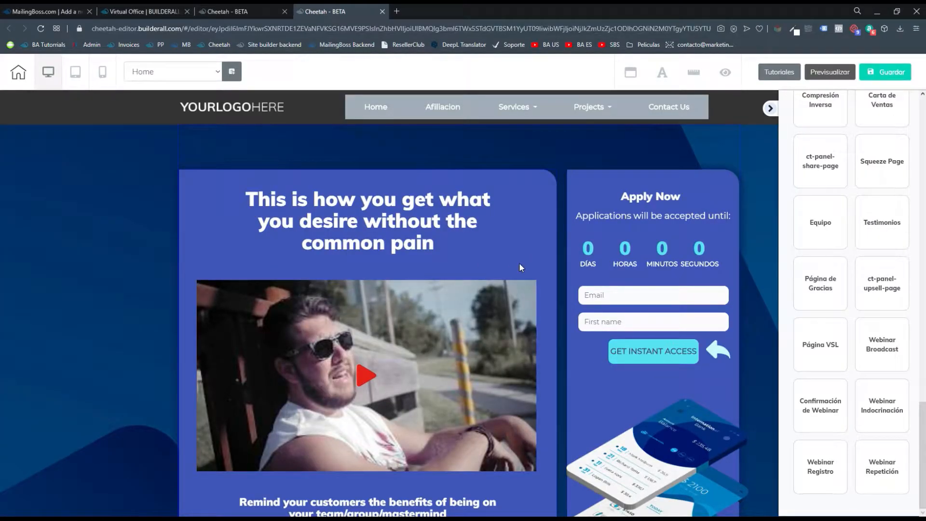
scroll("down", 3)
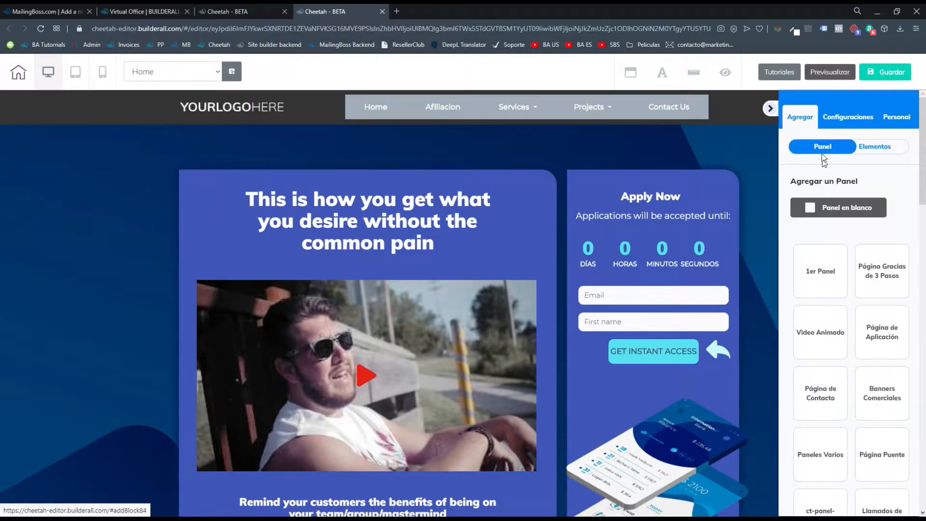
left_click(875, 147)
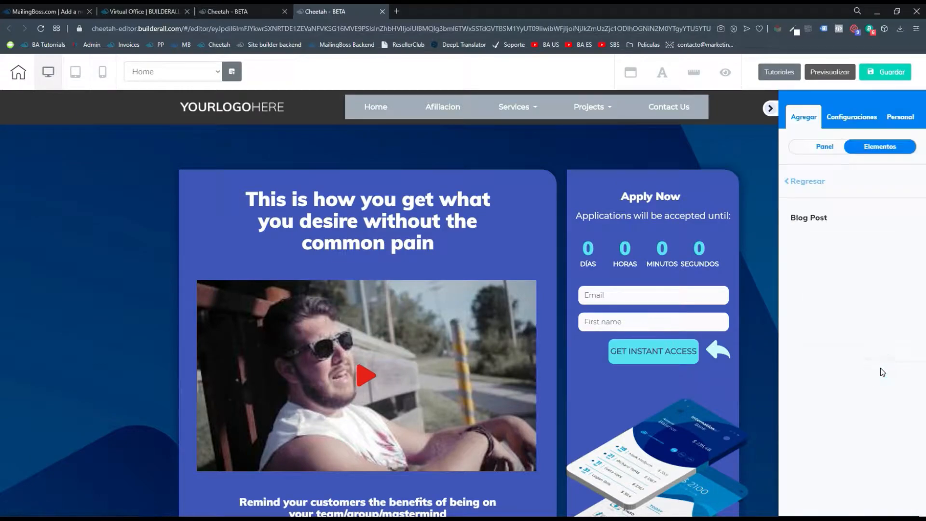
left_click(808, 217)
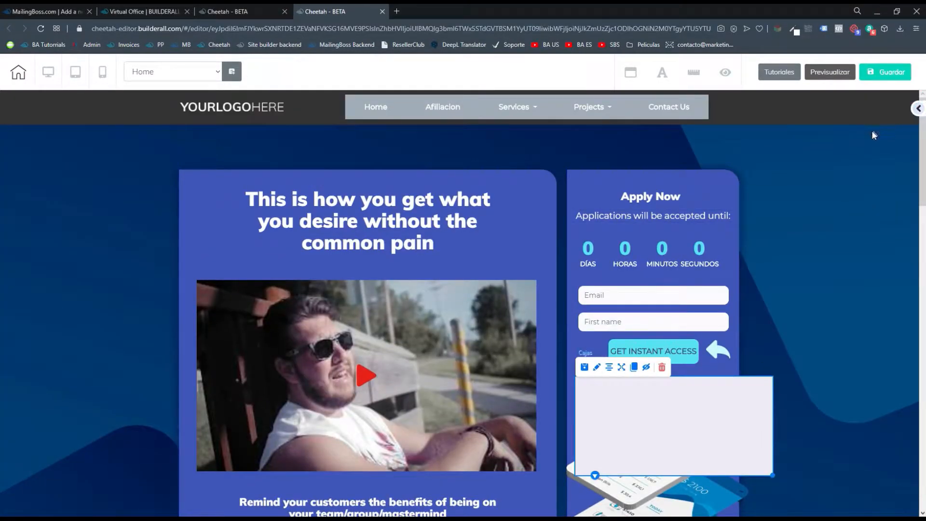
- Add a blank panel near the bottom of the page
left_click(915, 108)
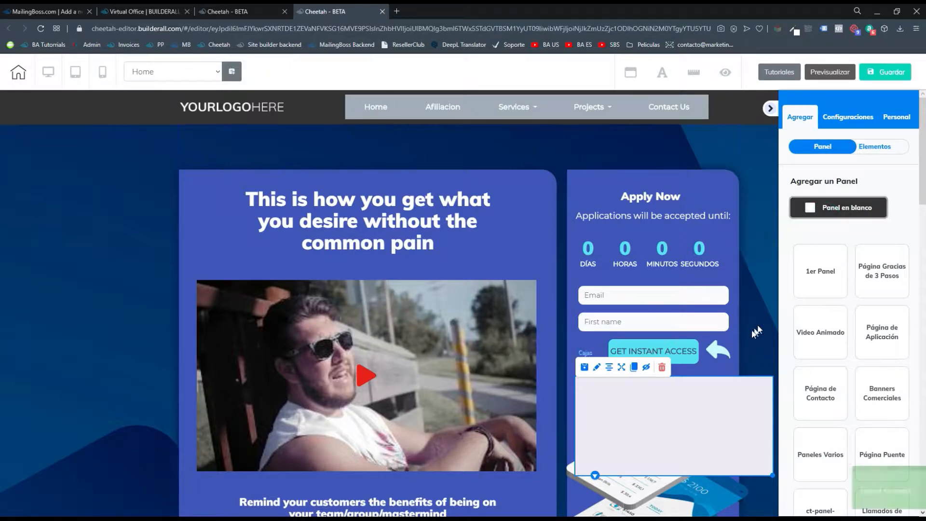
left_click(838, 208)
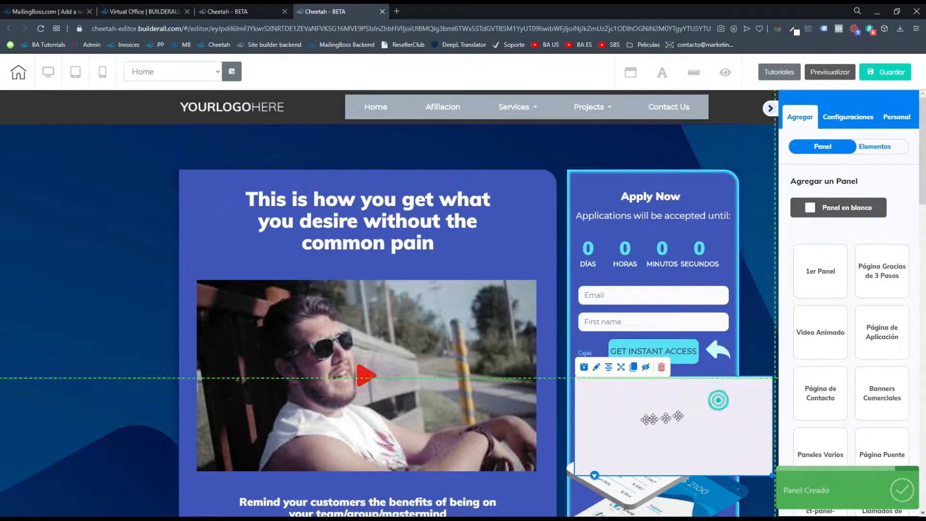
scroll("down", 3)
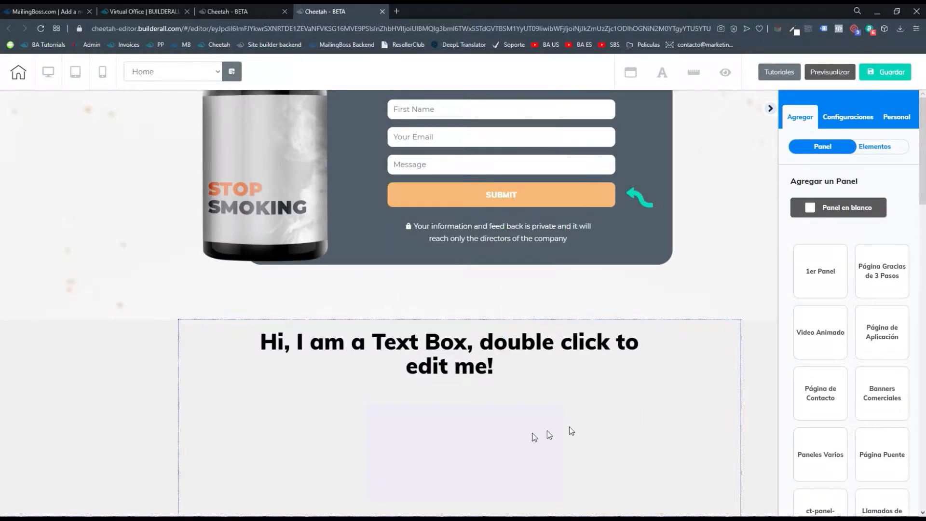
- Delete the panel's placeholder heading and select its box to receive an image
left_click(449, 342)
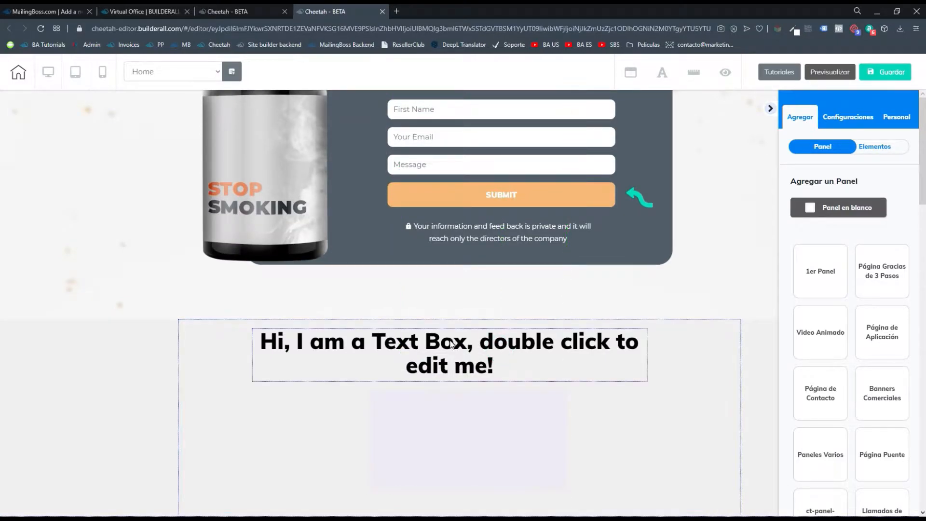
left_click(449, 354)
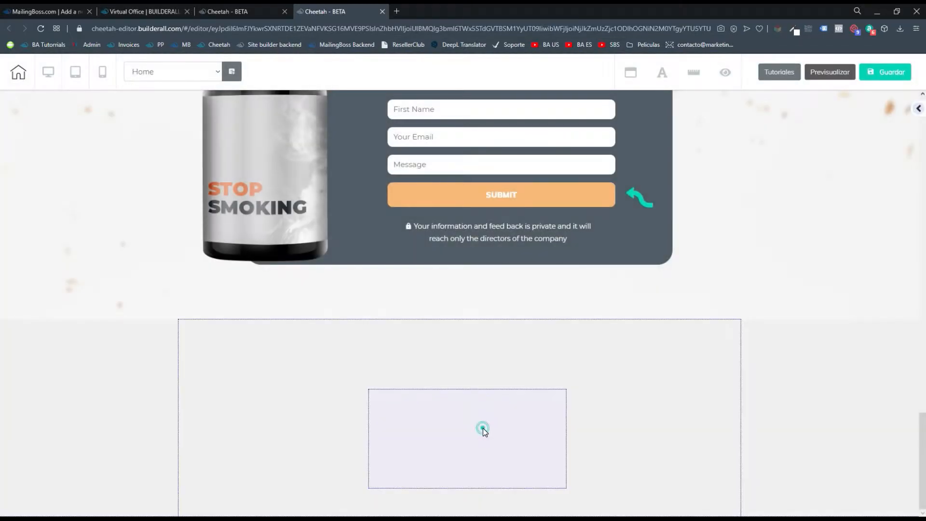
left_click(483, 428)
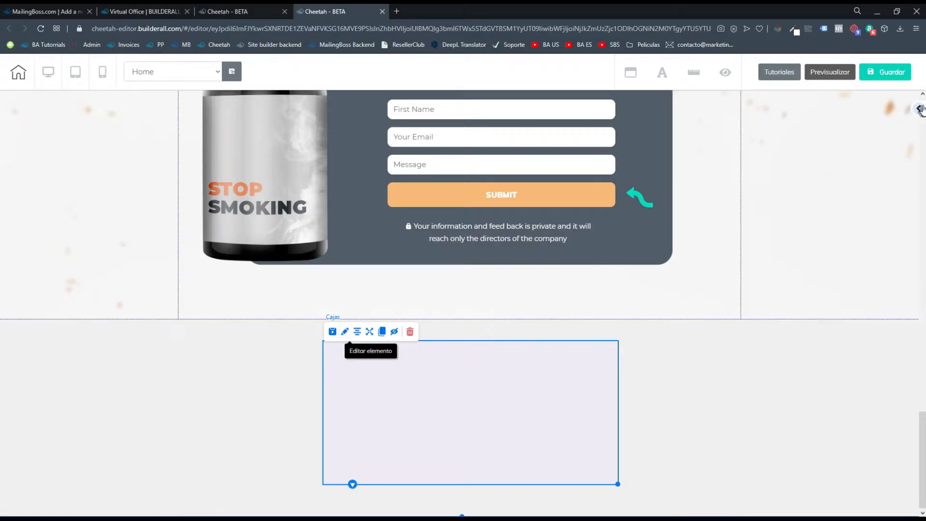
left_click(920, 110)
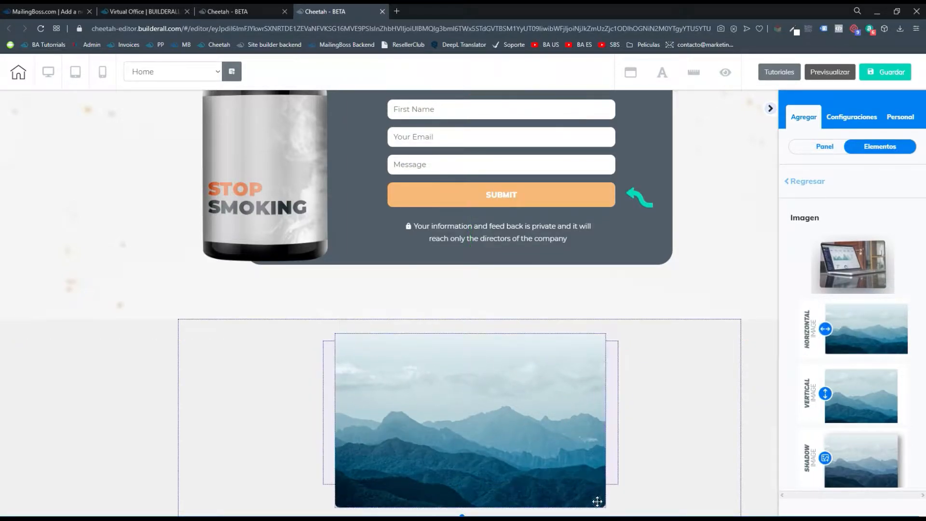
- Shrink the mountain image and clone it into a row of three across the box
left_click(469, 420)
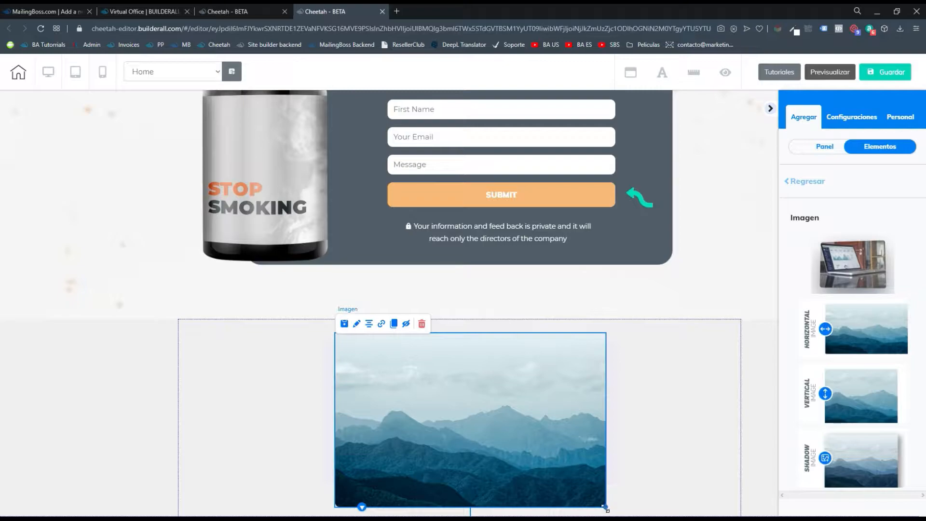
left_click_drag(606, 507, 415, 385)
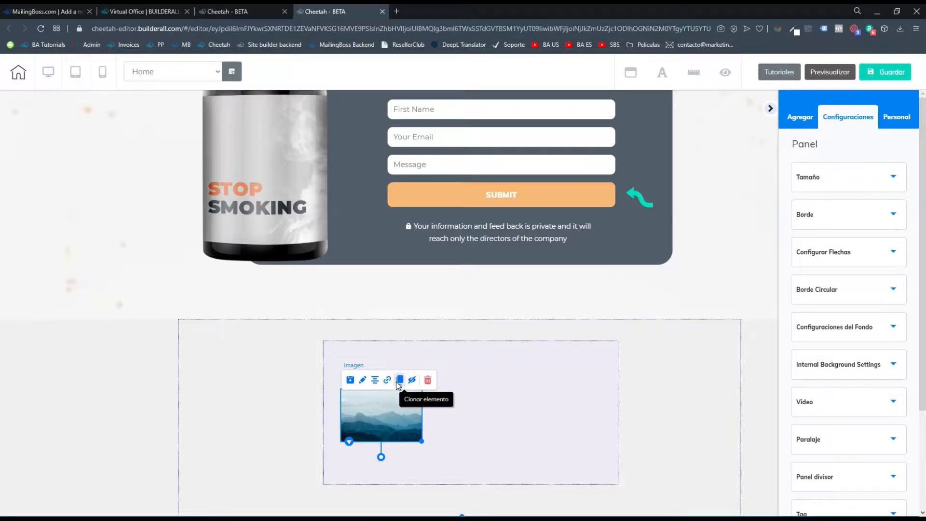
left_click(400, 380)
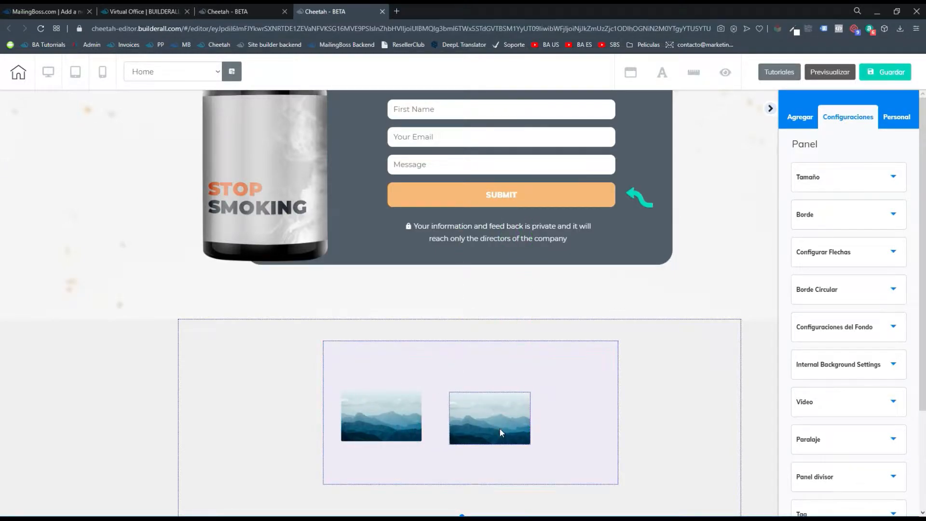
left_click_drag(490, 418, 529, 428)
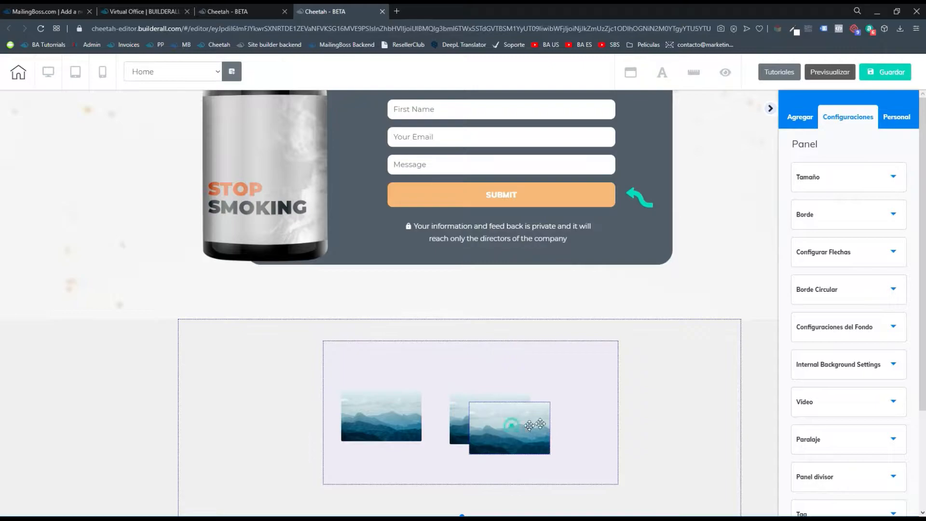
left_click_drag(529, 426, 484, 420)
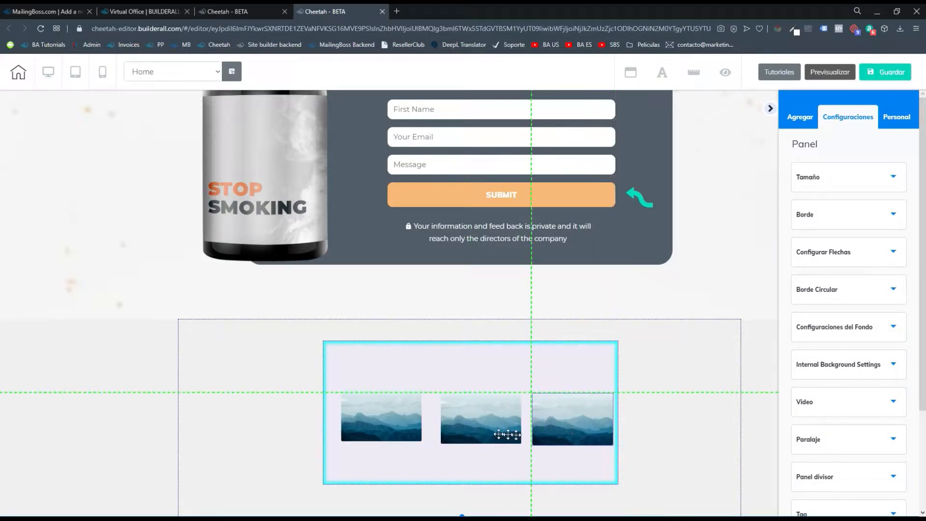
left_click(382, 419)
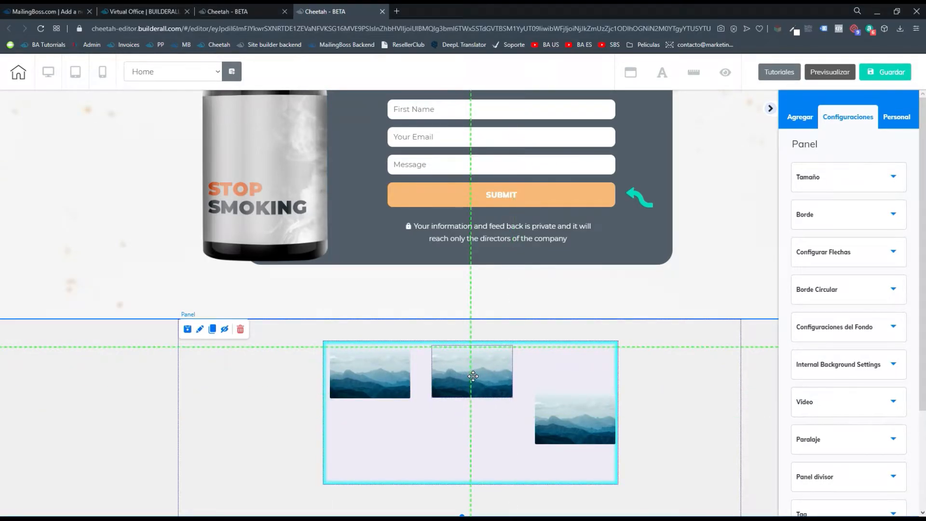
left_click(471, 371)
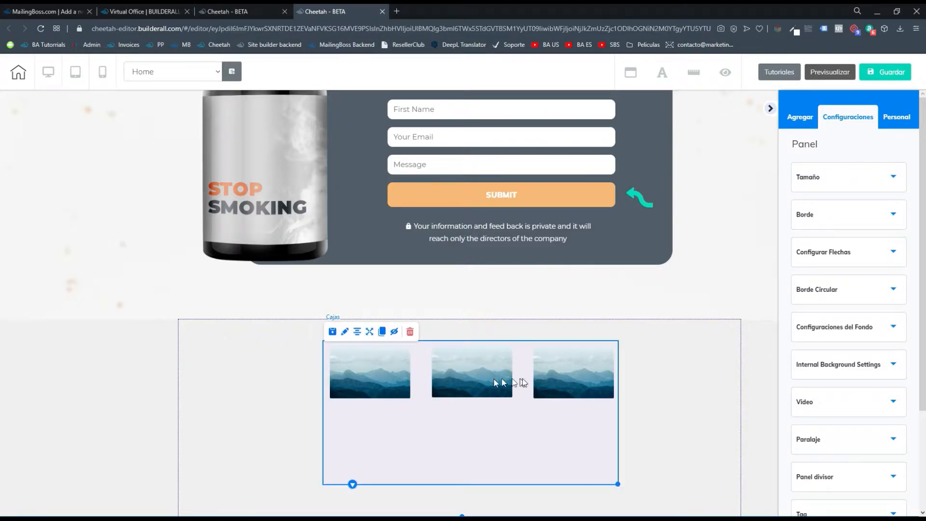
mouse_move(422, 397)
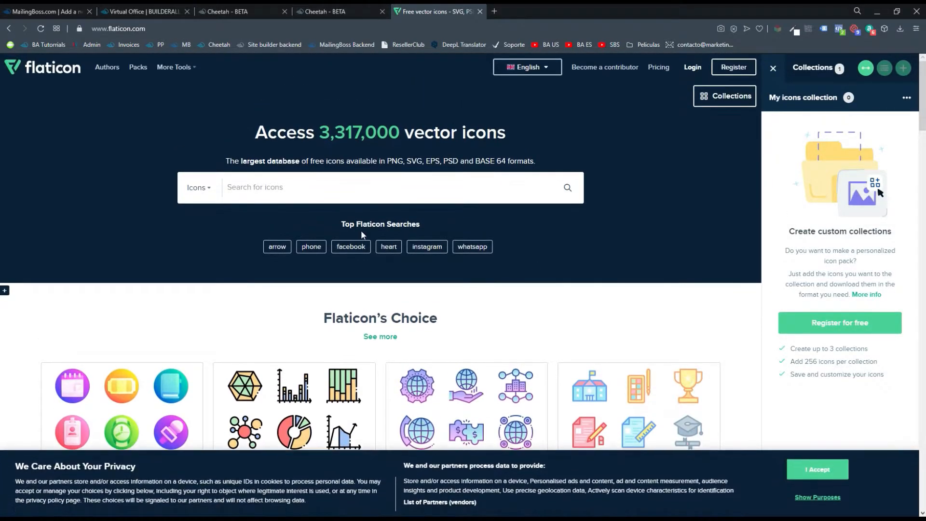
- Search Flaticon for WhatsApp icons, then go back to the Cheetah editor
type("what")
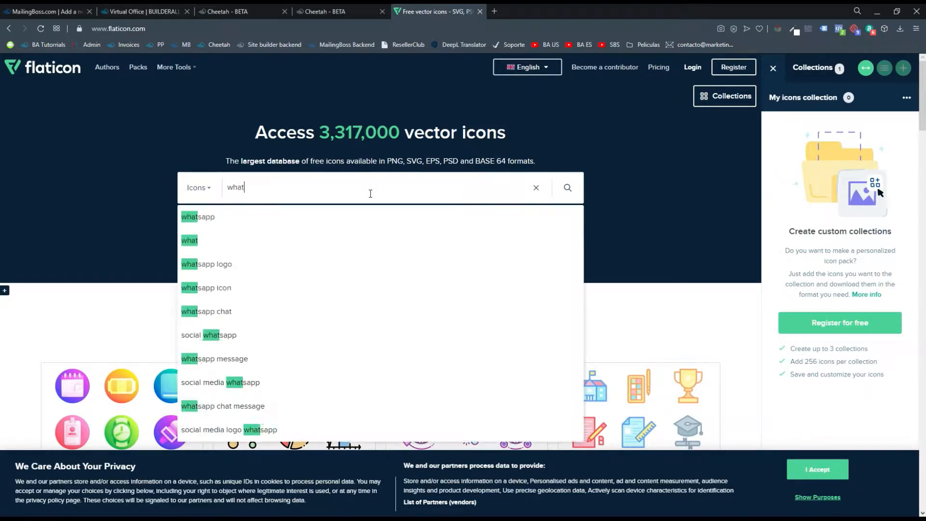
left_click(198, 216)
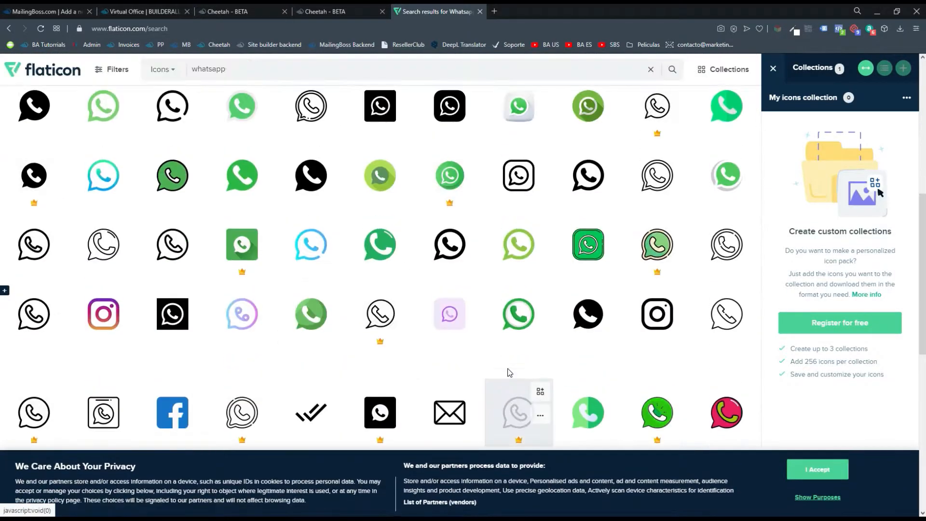
left_click(336, 10)
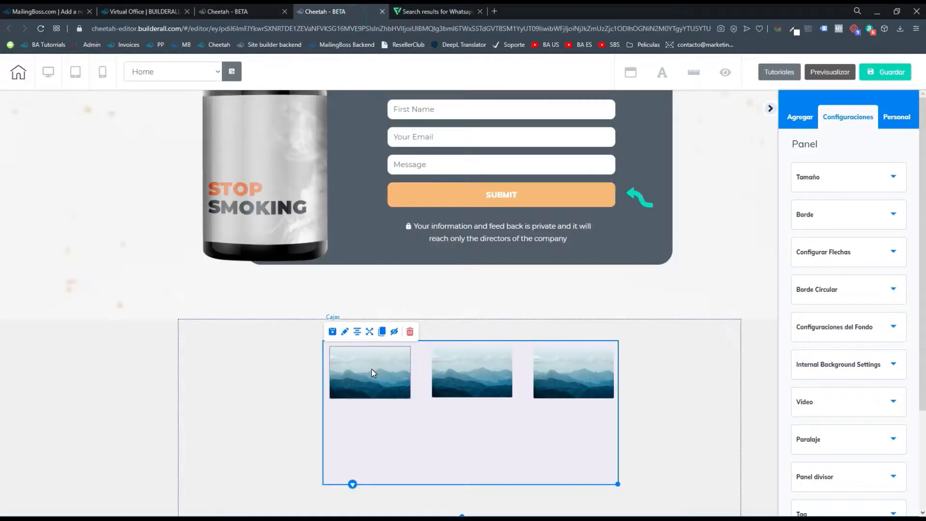
- Select the first mountain image and open its image library for replacement
left_click(370, 372)
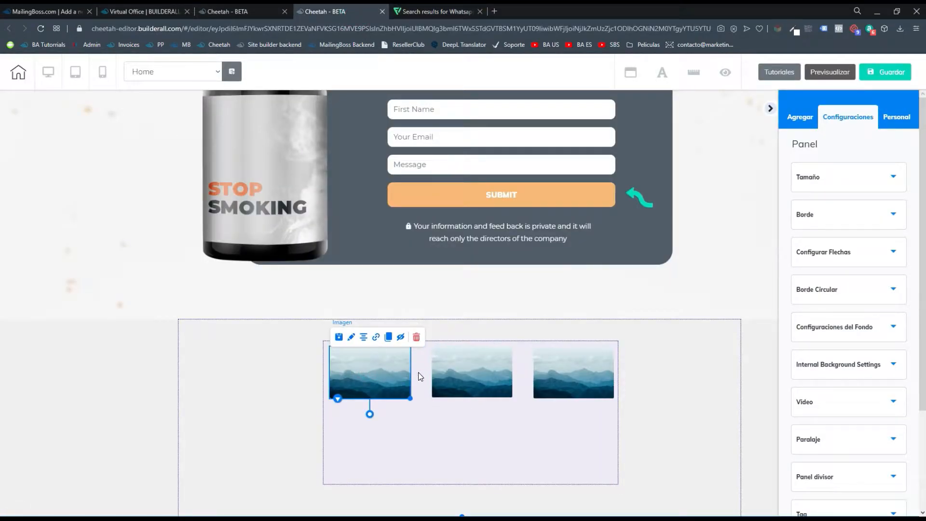
mouse_move(376, 337)
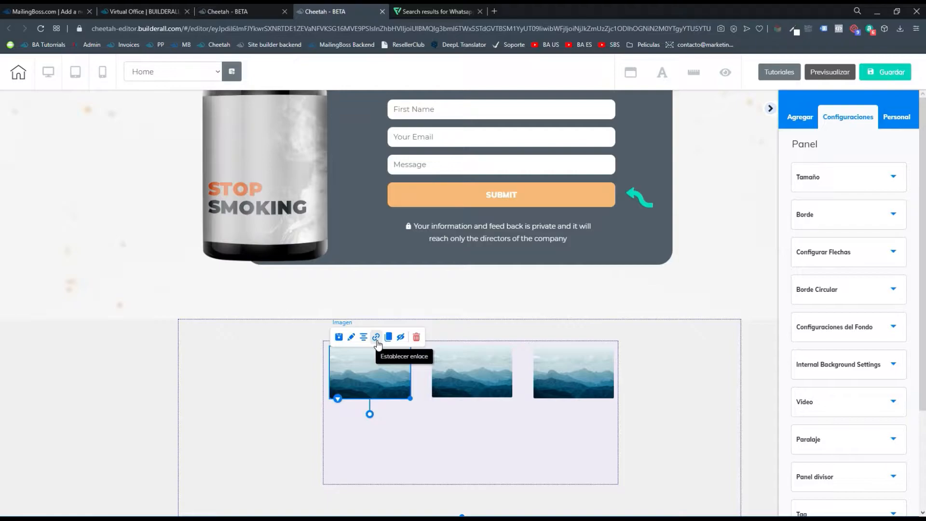
mouse_move(392, 382)
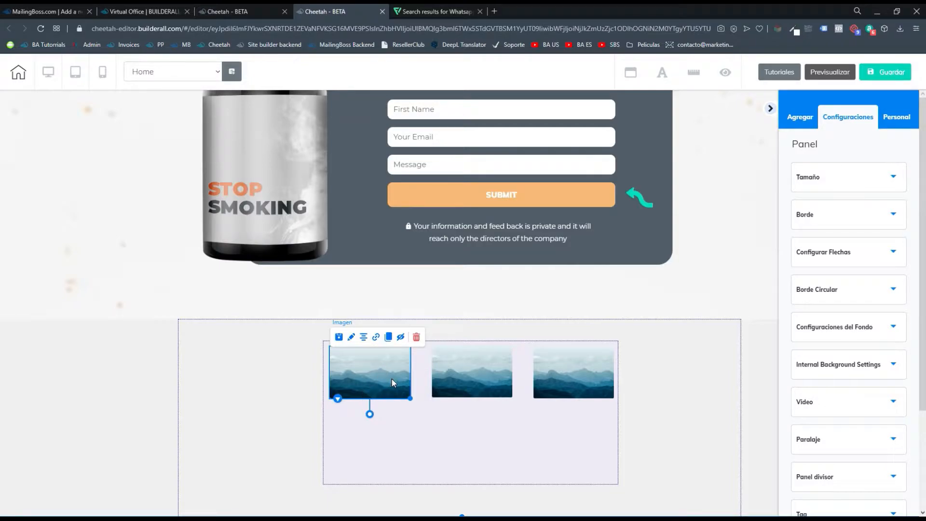
mouse_move(356, 353)
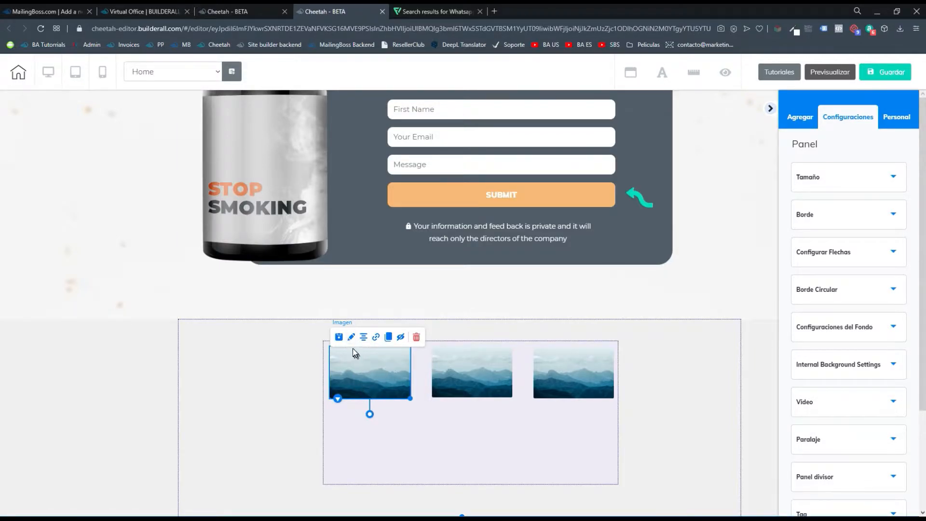
left_click(351, 337)
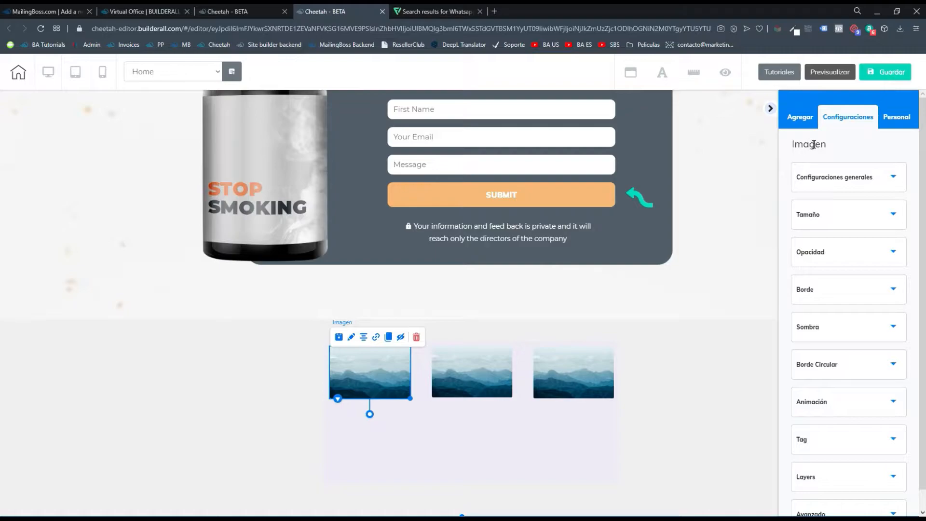
left_click(834, 177)
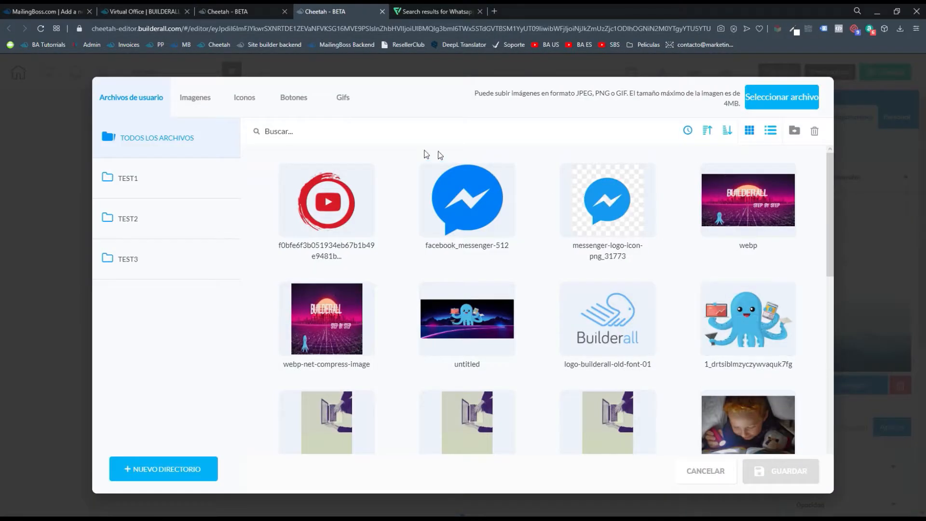
- Replace the first two placeholder images with the YouTube and Messenger icons
left_click(326, 200)
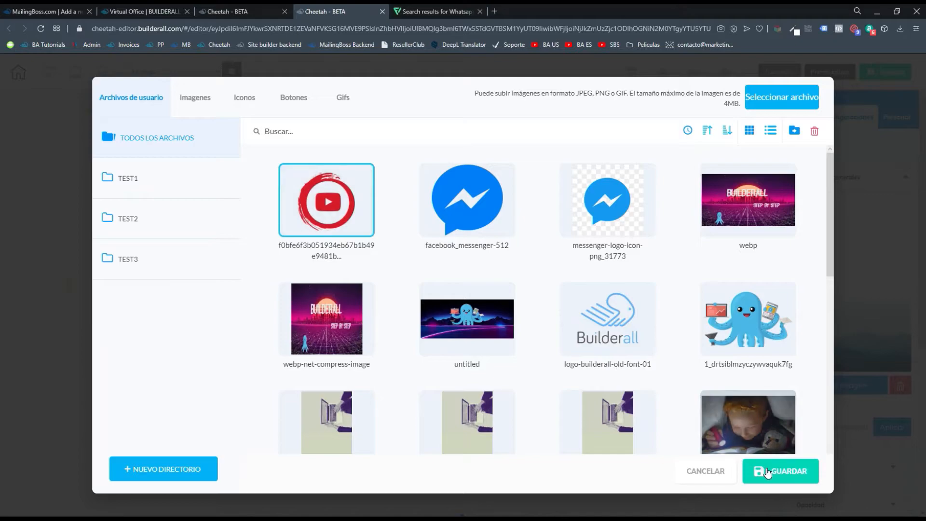
left_click(779, 471)
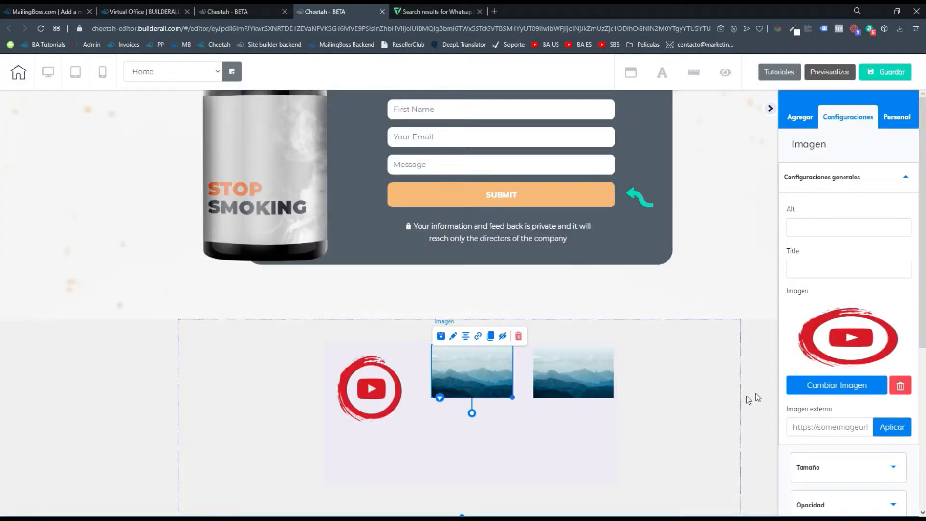
left_click(836, 385)
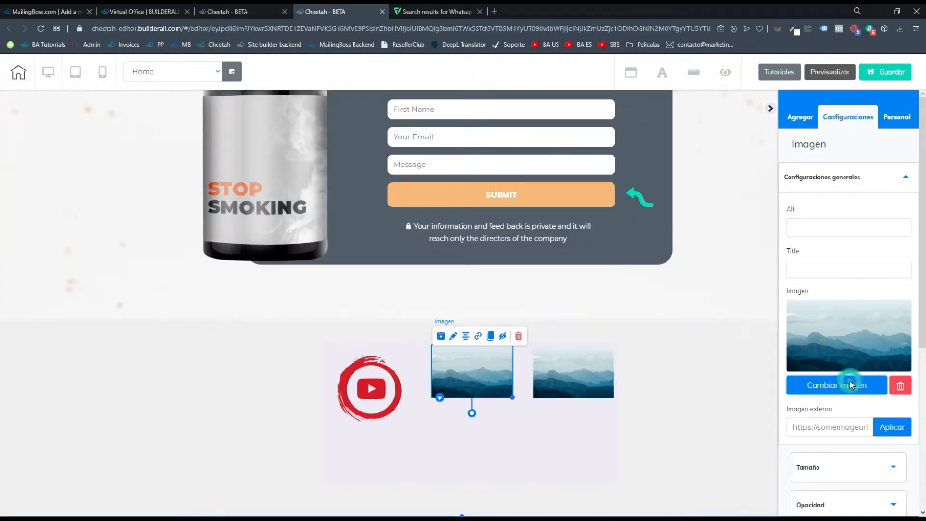
left_click(836, 385)
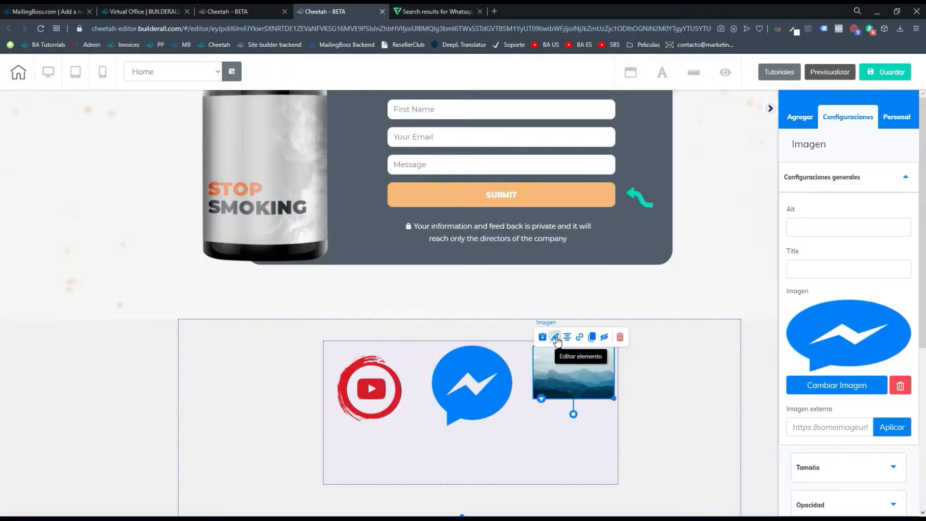
- Replace the third placeholder image with the logo_whatsapp icon
left_click(836, 385)
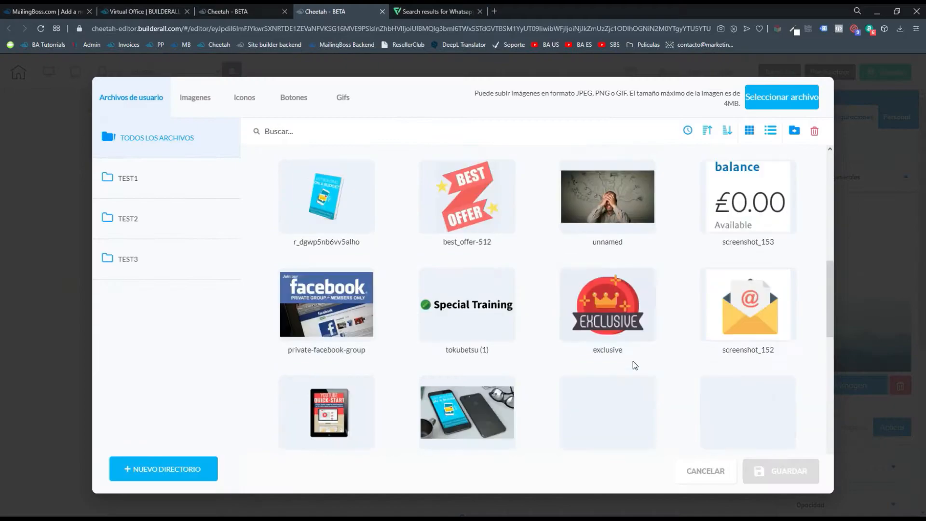
scroll("down", 3)
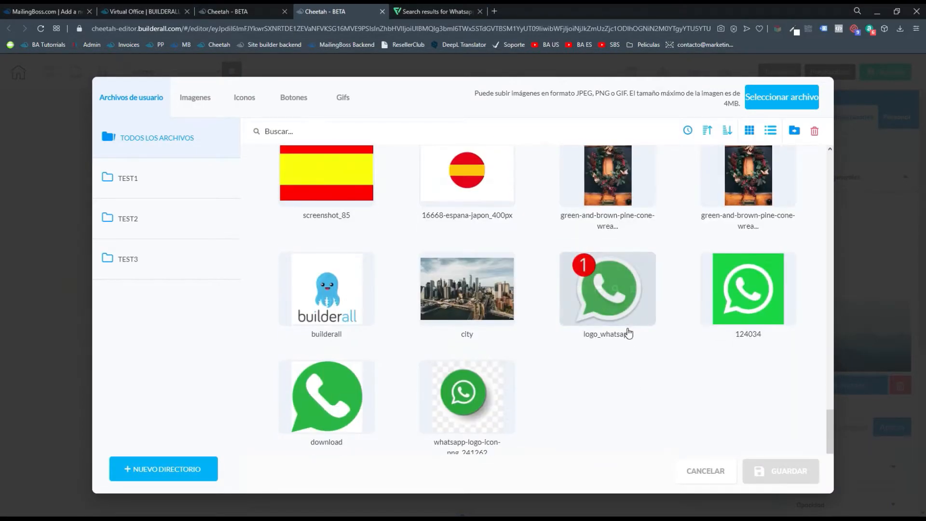
left_click(606, 289)
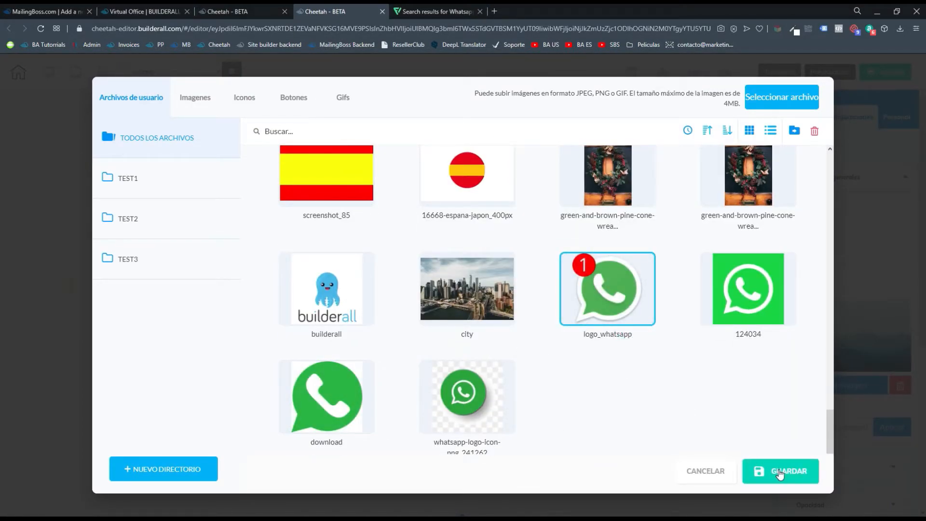
left_click(780, 471)
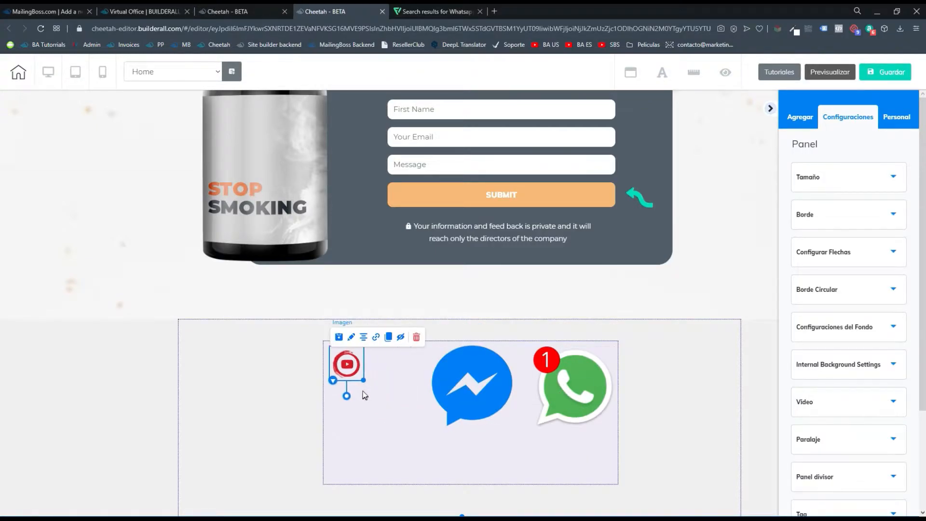
- Turn on rulers and add two vertical alignment guides over the icon box
left_click(454, 384)
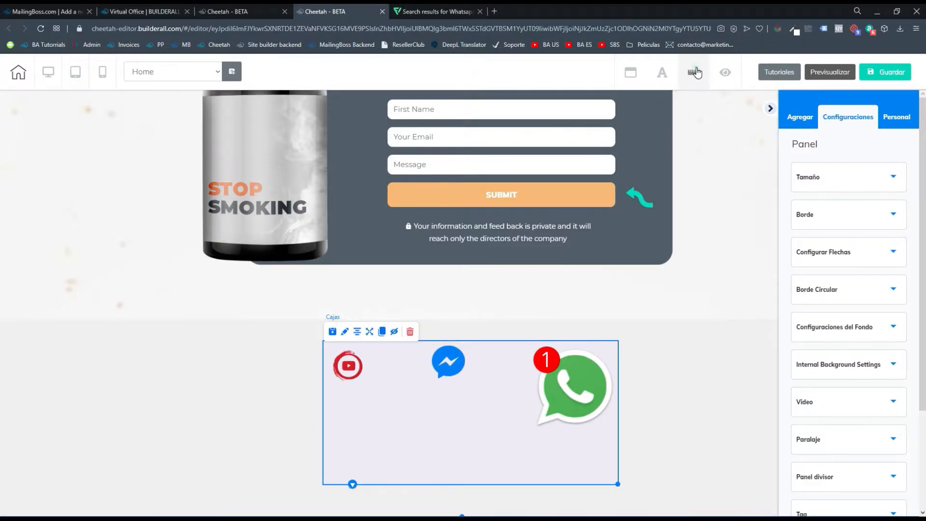
left_click(695, 72)
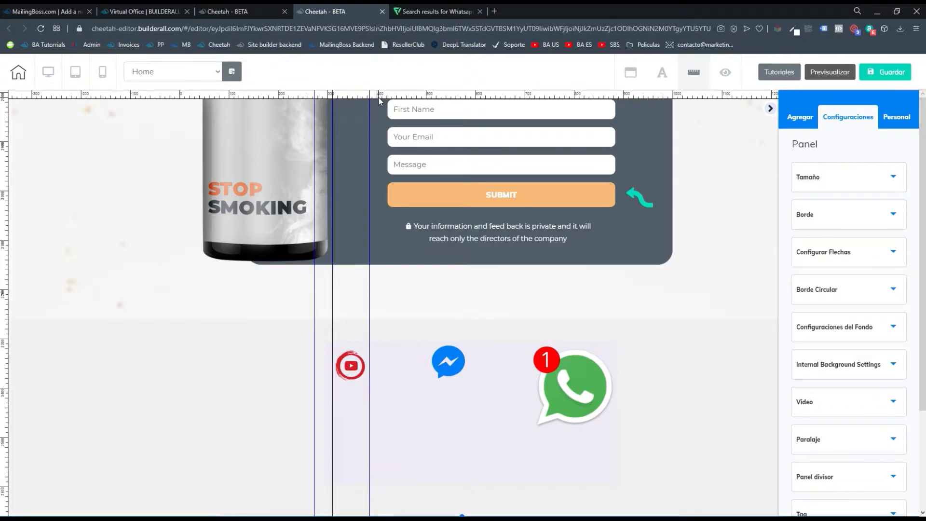
left_click(350, 366)
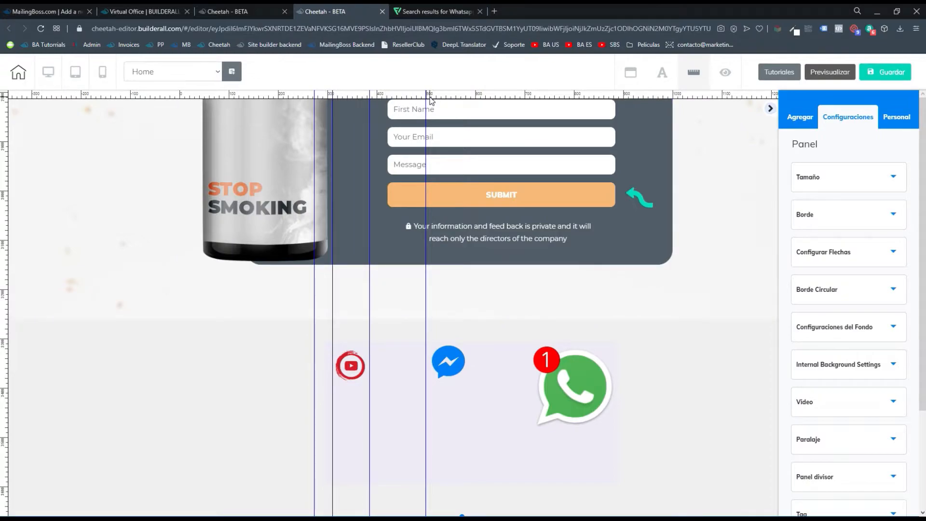
mouse_move(374, 101)
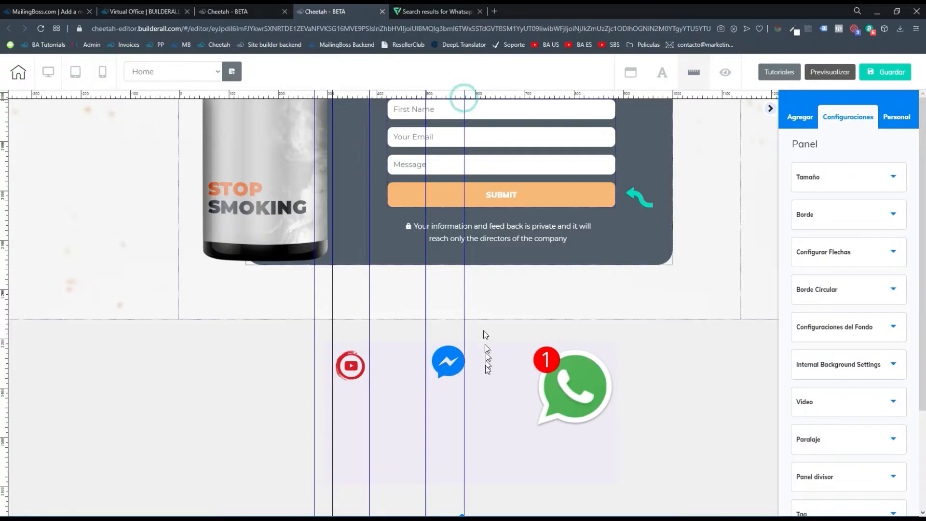
left_click(448, 365)
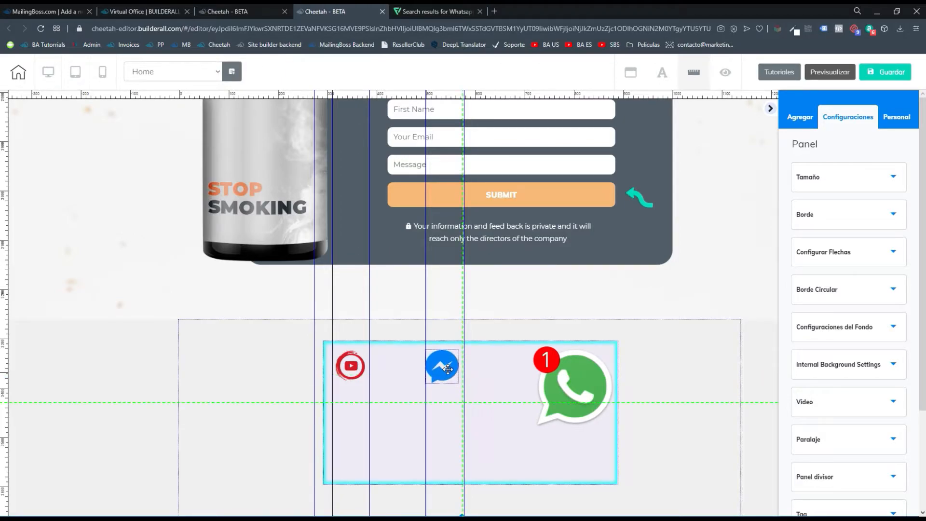
- Place Messenger beside YouTube and shrink WhatsApp to match the others
left_click(442, 365)
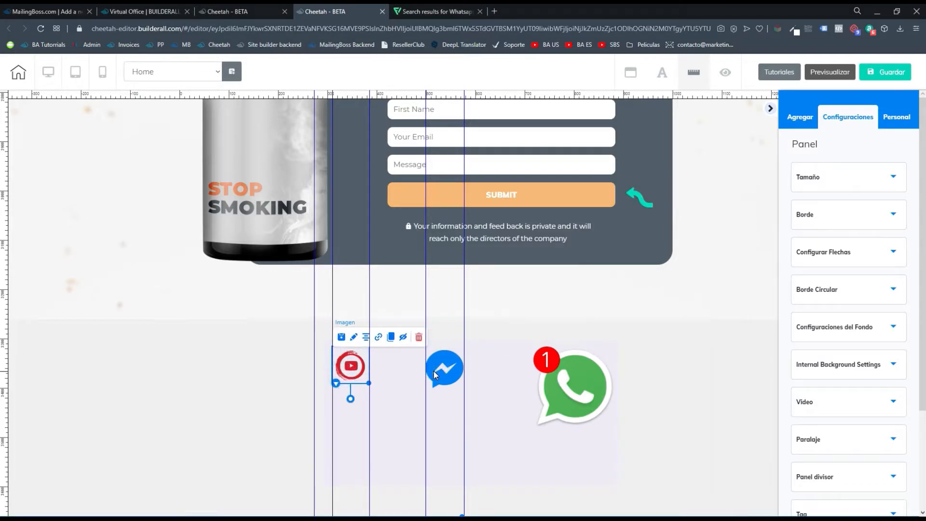
left_click(444, 369)
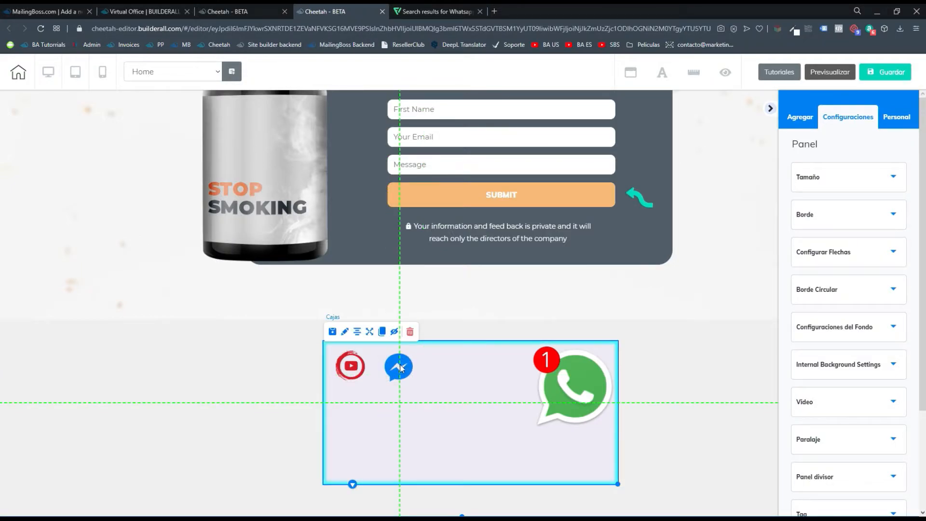
left_click(572, 387)
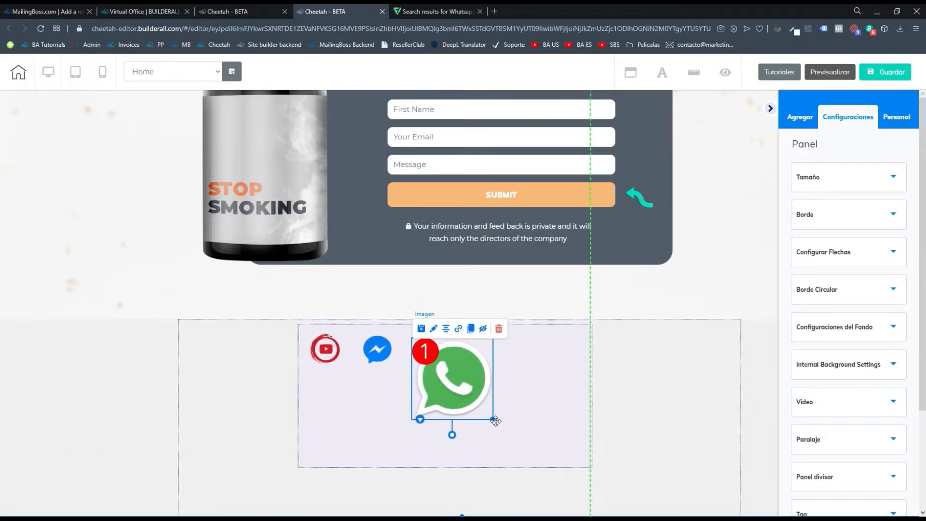
left_click_drag(495, 421, 443, 367)
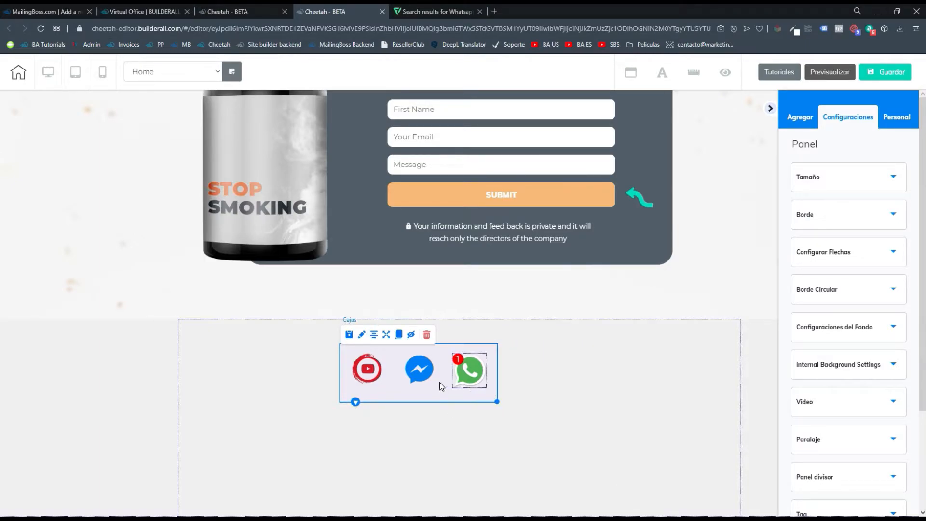
left_click(366, 369)
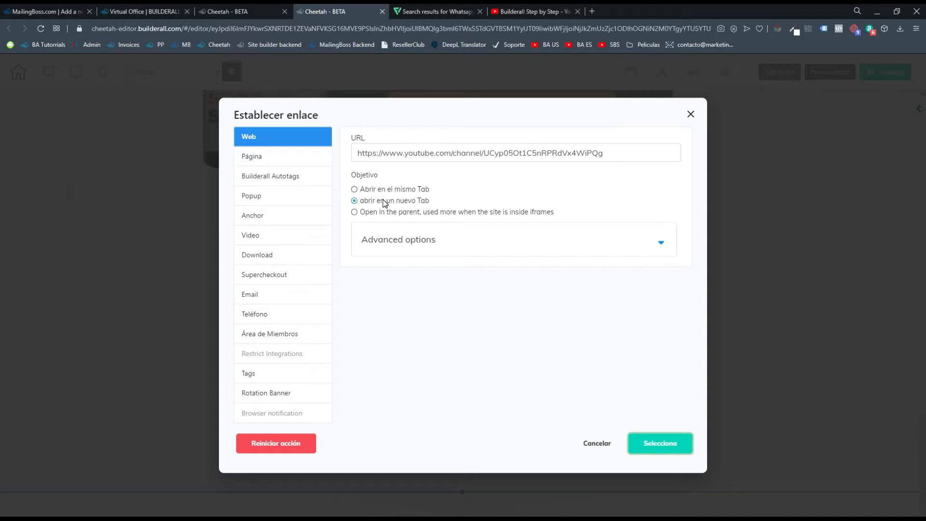
left_click(659, 443)
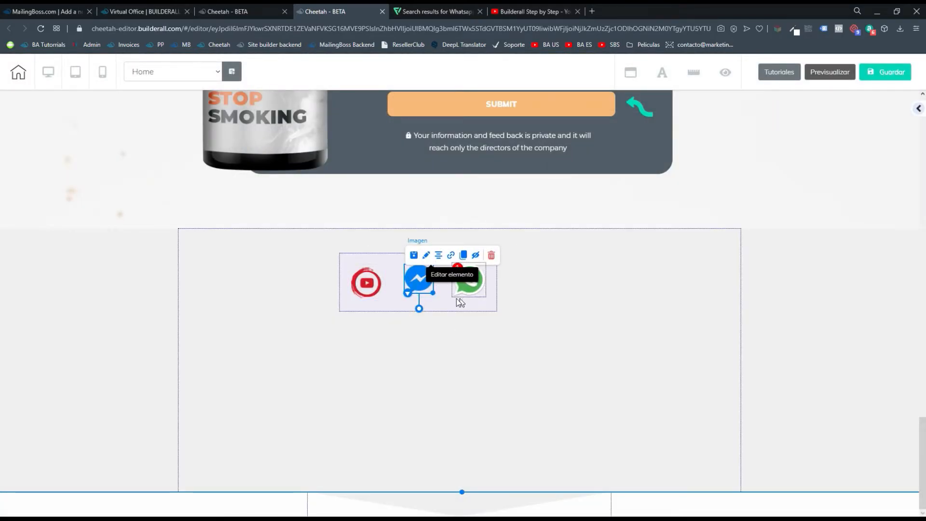
mouse_move(451, 255)
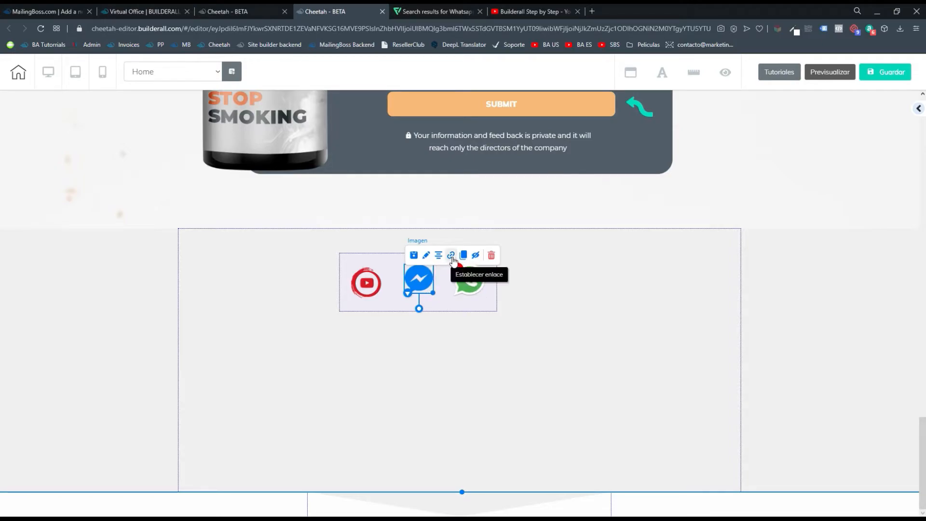
left_click(450, 255)
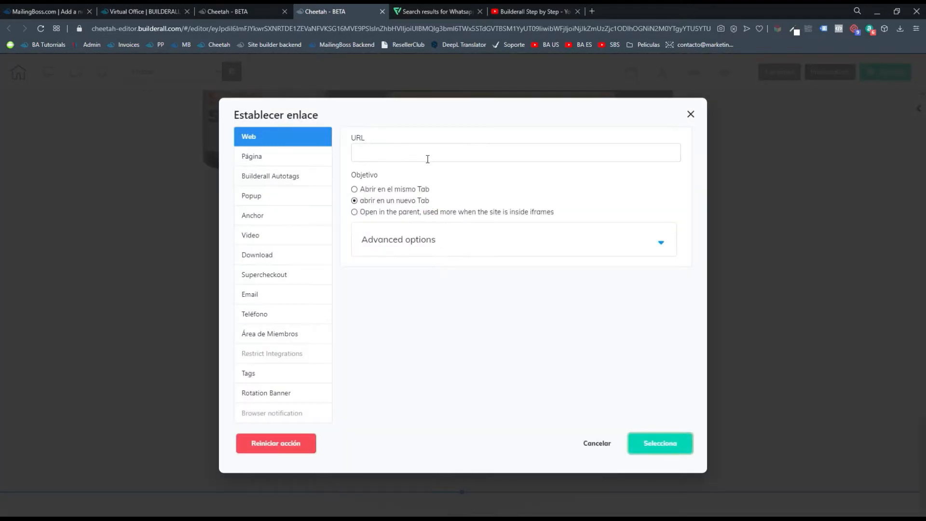
left_click(597, 442)
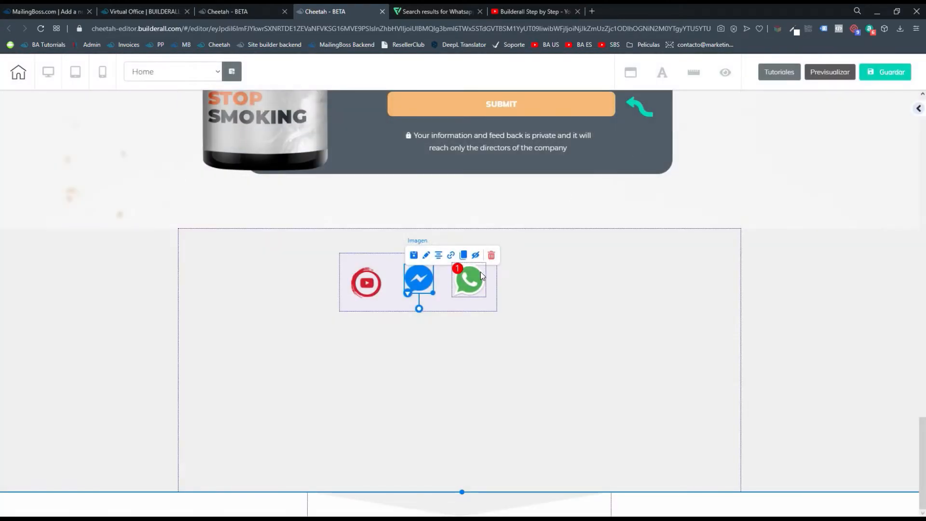
- Give the WhatsApp icon a phone link with no mask and enter the number
left_click(469, 282)
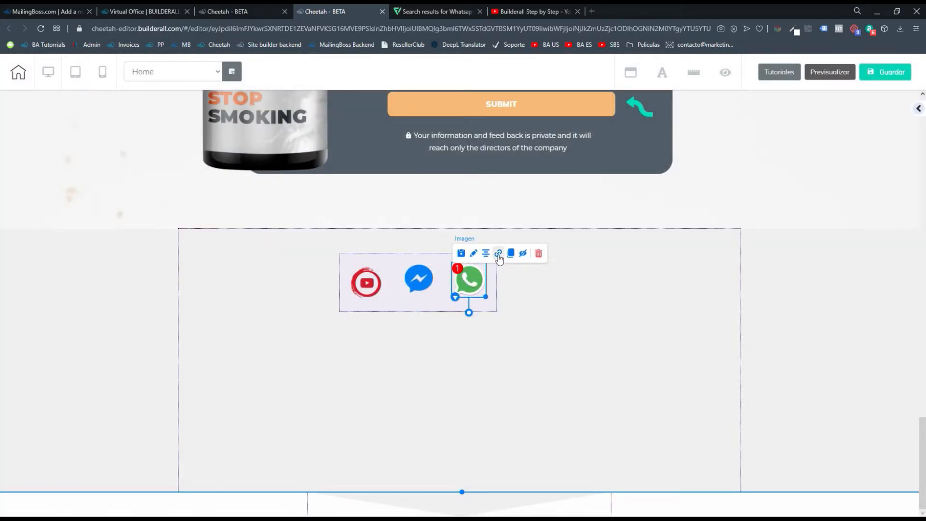
mouse_move(498, 253)
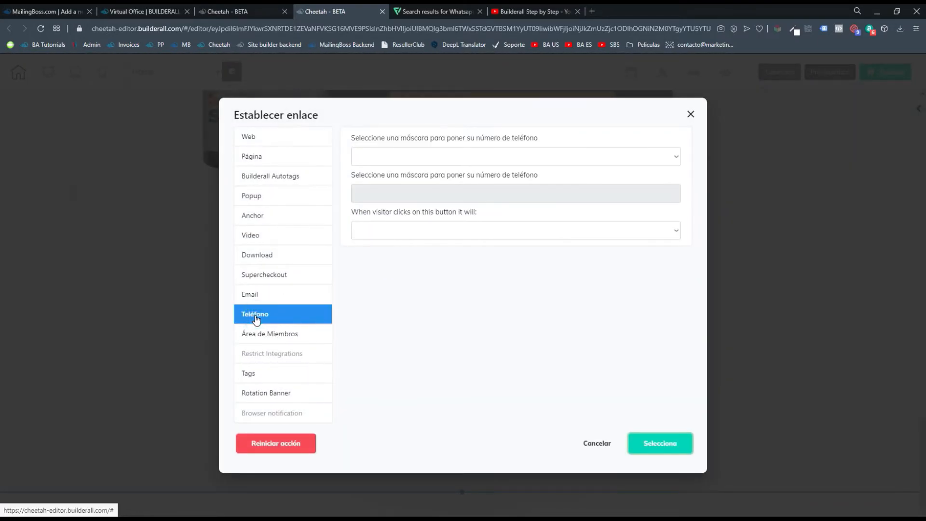
left_click(513, 155)
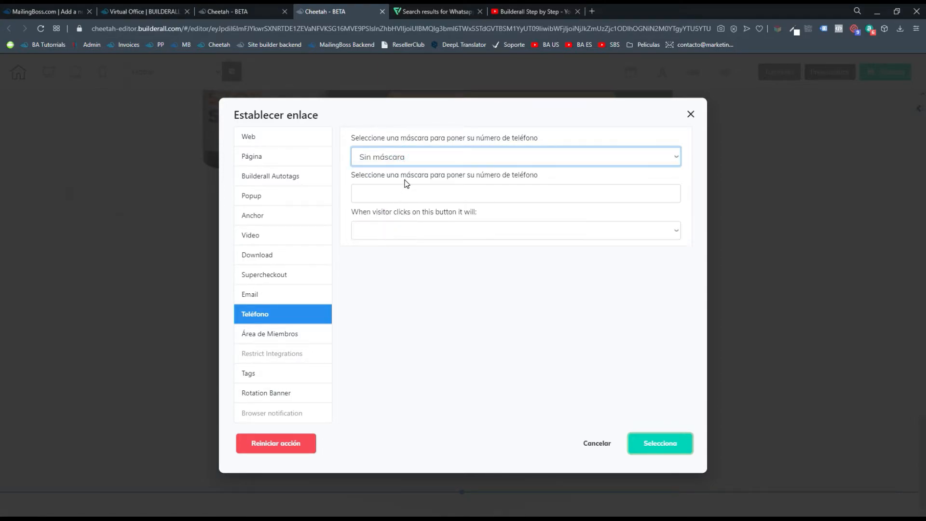
left_click(514, 193)
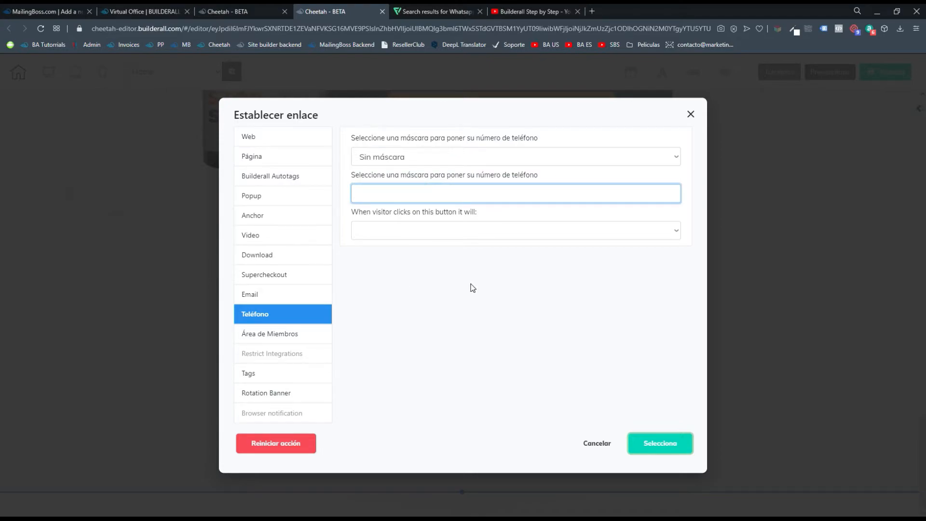
type("+57")
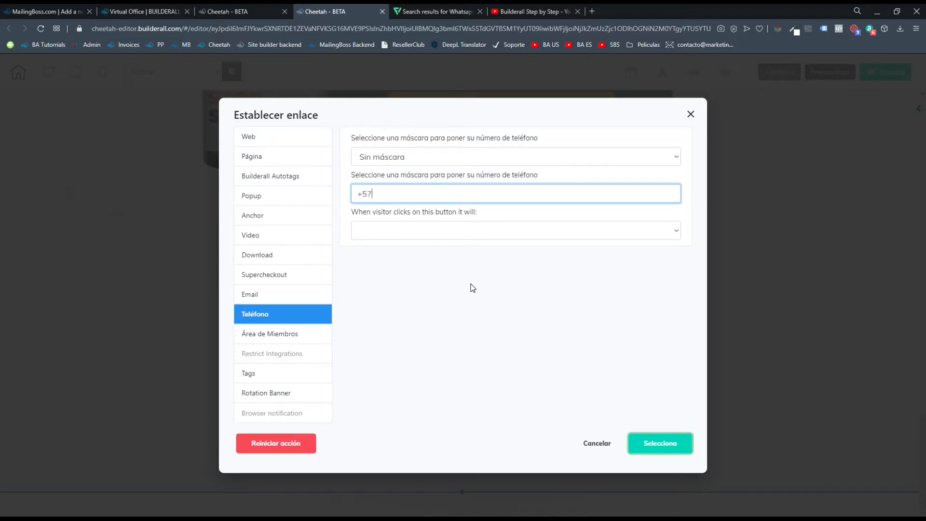
key("Backspace")
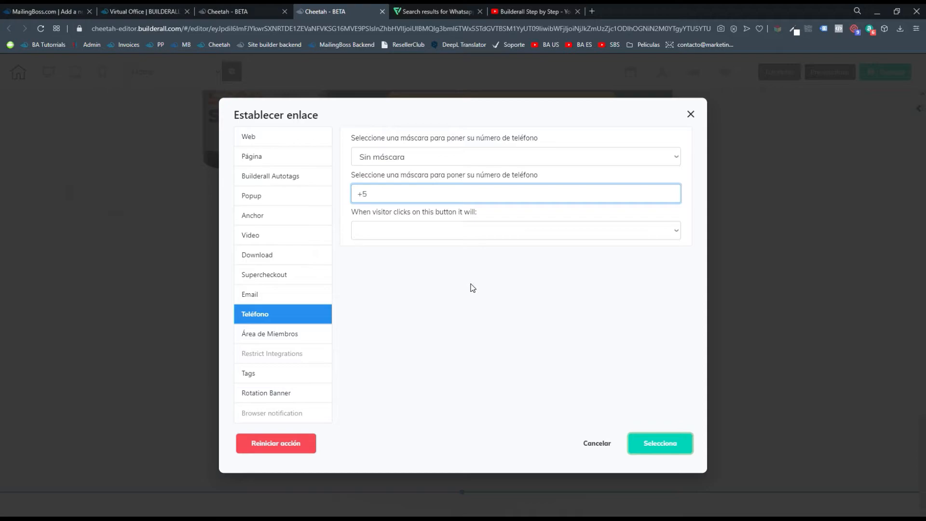
type("213")
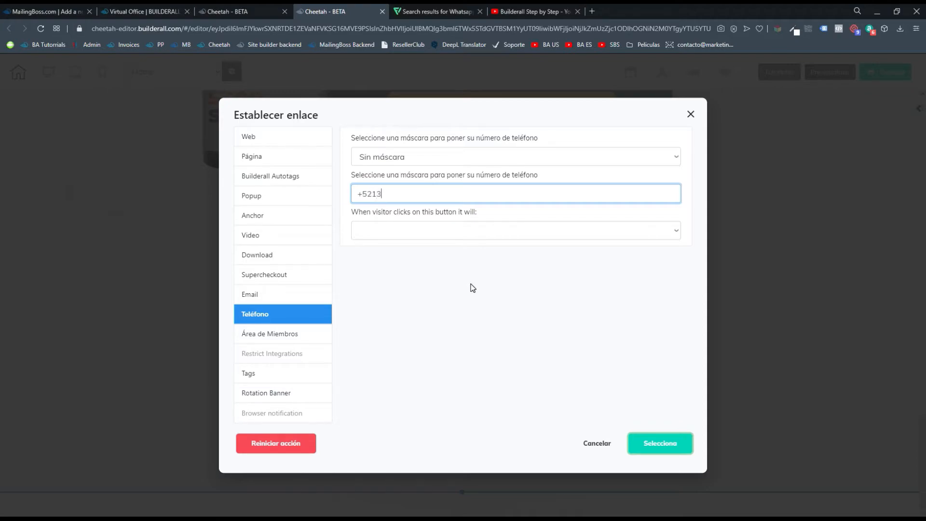
- Set the link to open a WhatsApp Message and confirm it
left_click(515, 230)
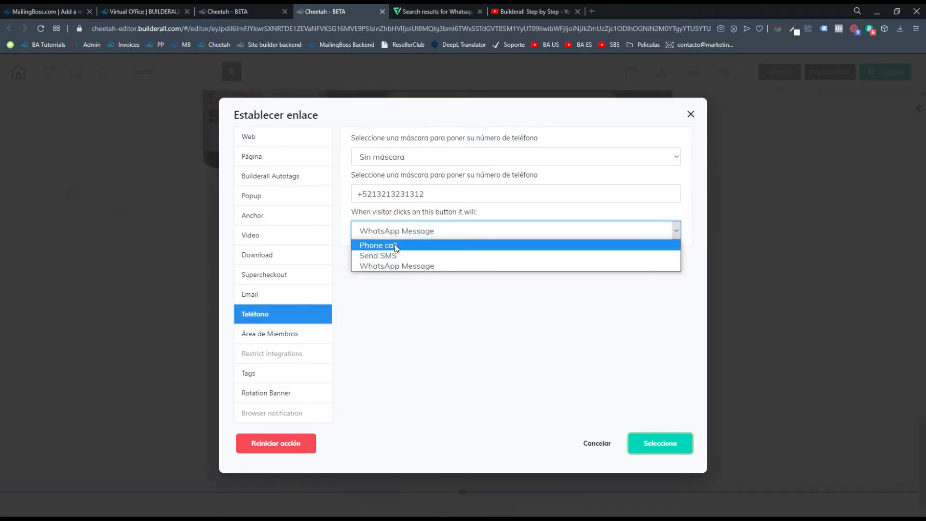
mouse_move(402, 260)
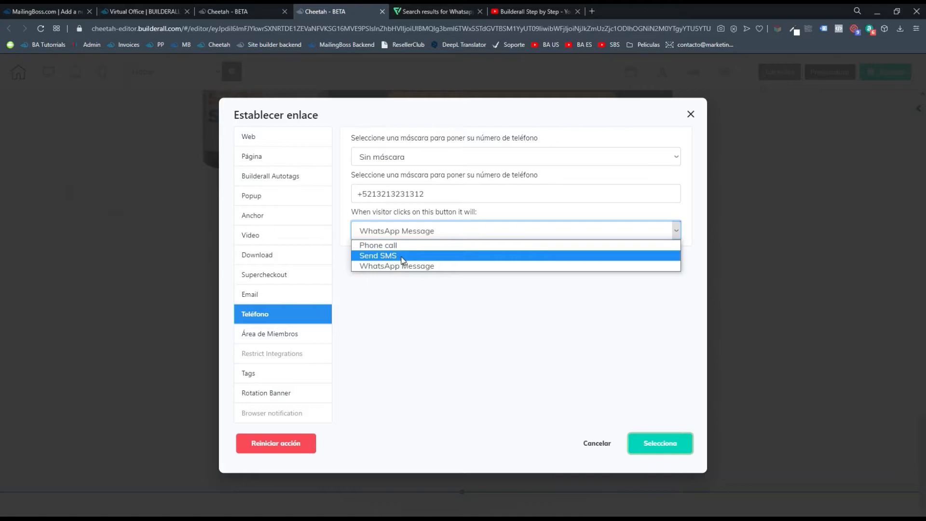
mouse_move(377, 245)
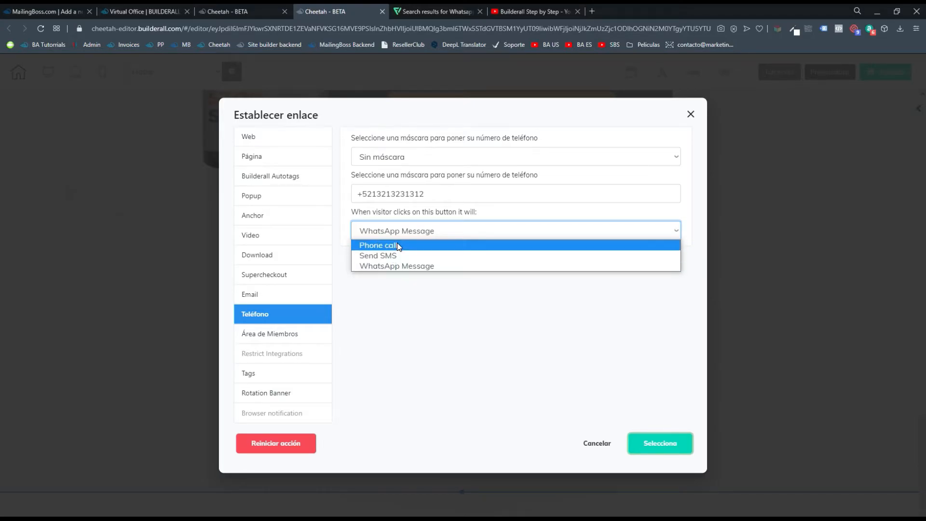
mouse_move(395, 258)
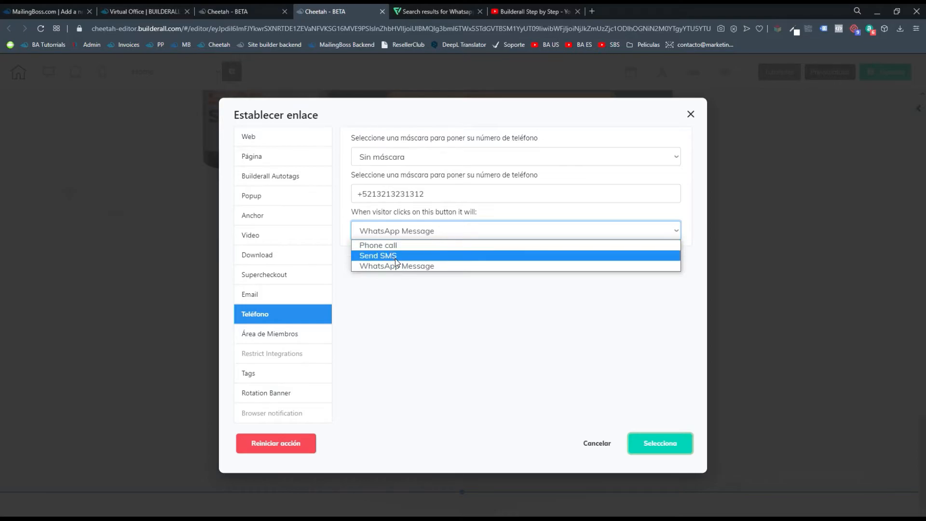
mouse_move(390, 267)
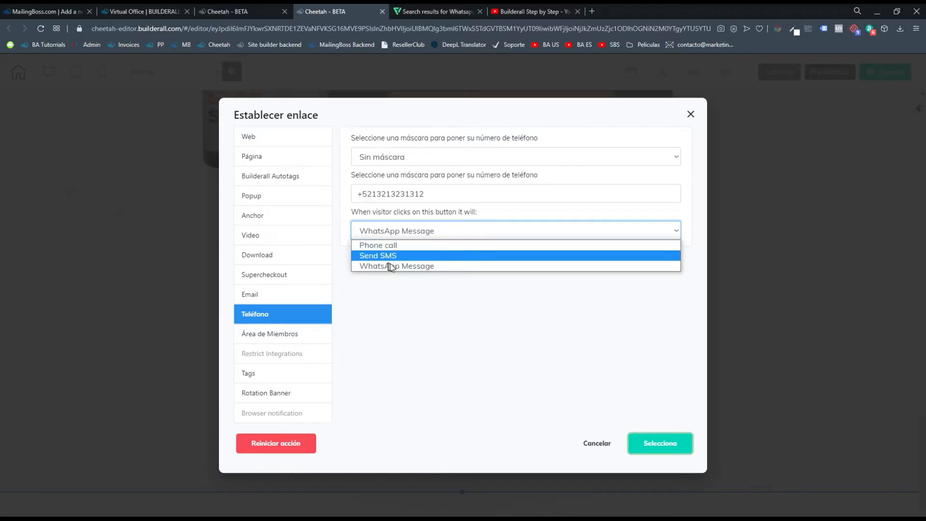
mouse_move(397, 251)
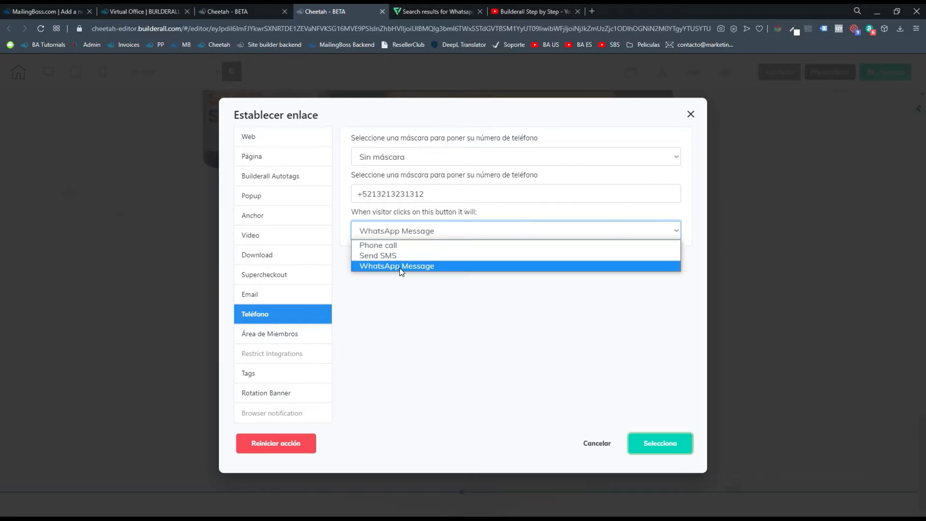
left_click(397, 266)
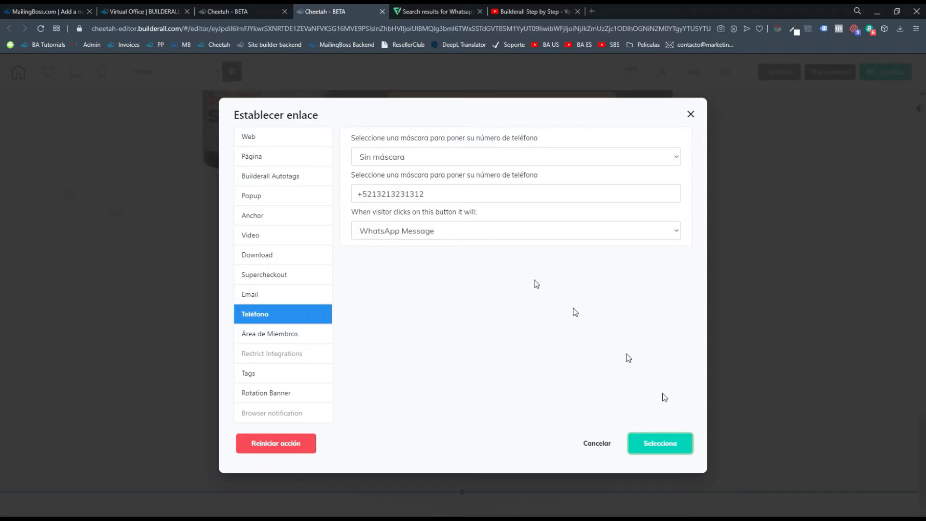
left_click(660, 443)
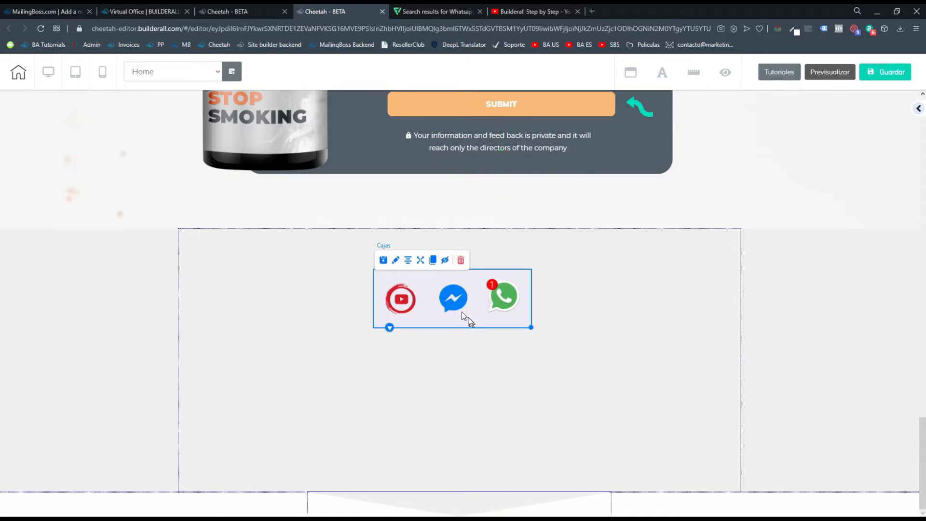
- Clear the icon box's background colour in its background settings
left_click(396, 260)
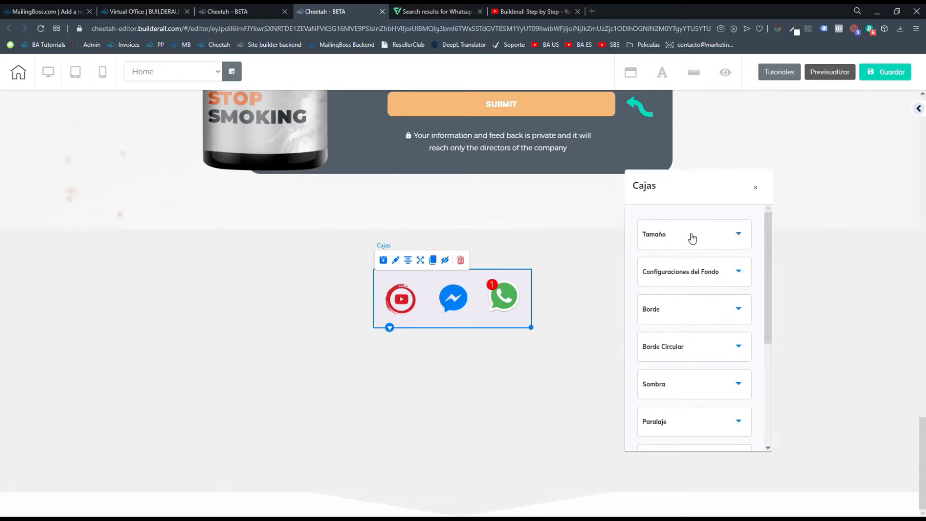
left_click(680, 271)
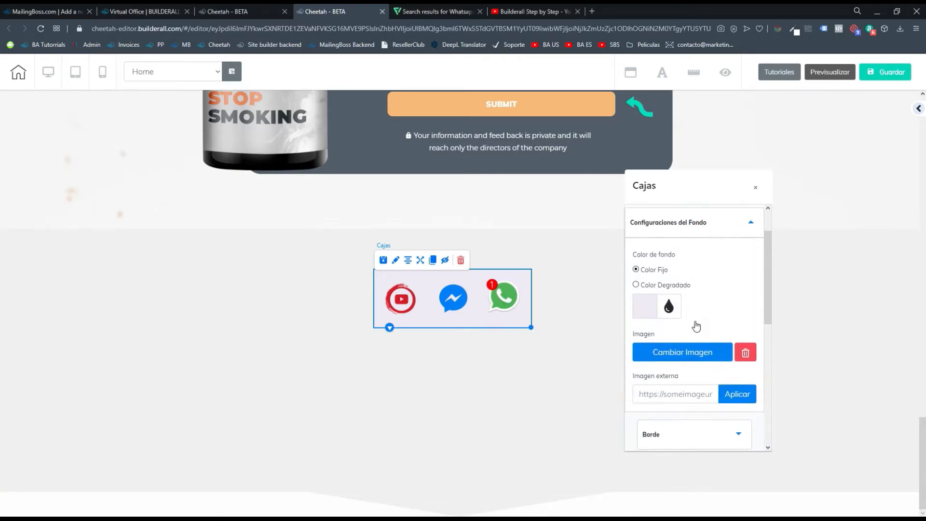
left_click(644, 306)
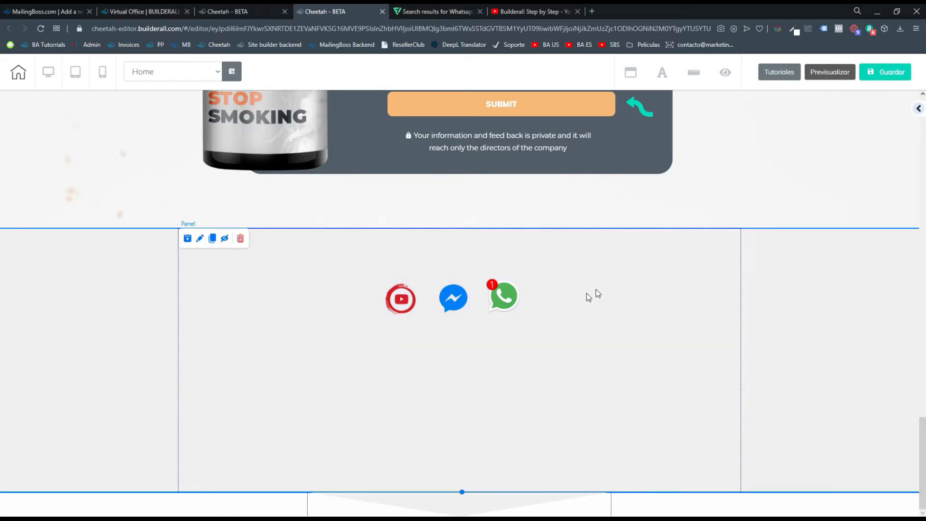
left_click(503, 297)
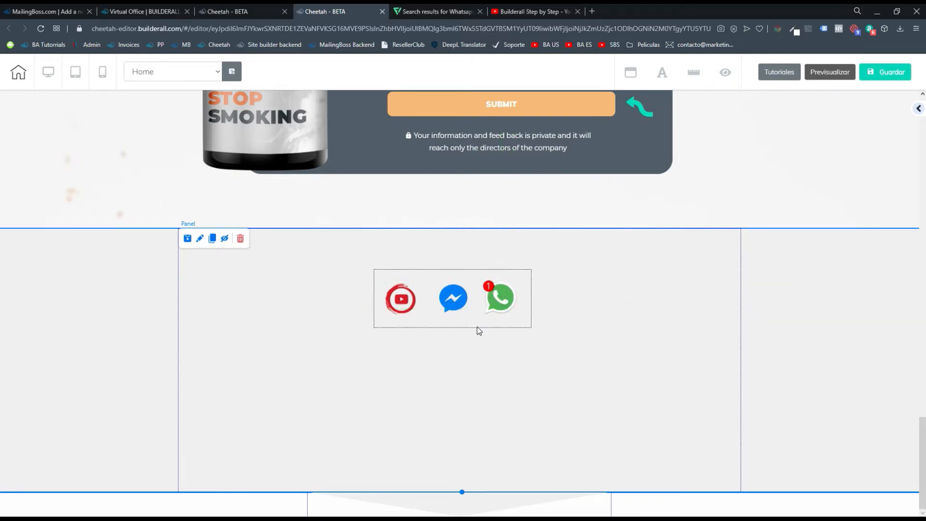
left_click(452, 298)
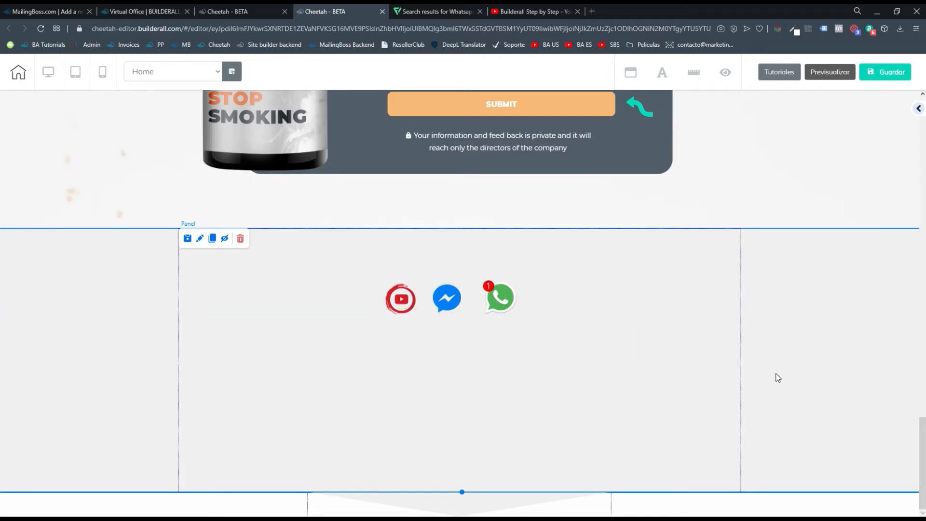
mouse_move(493, 336)
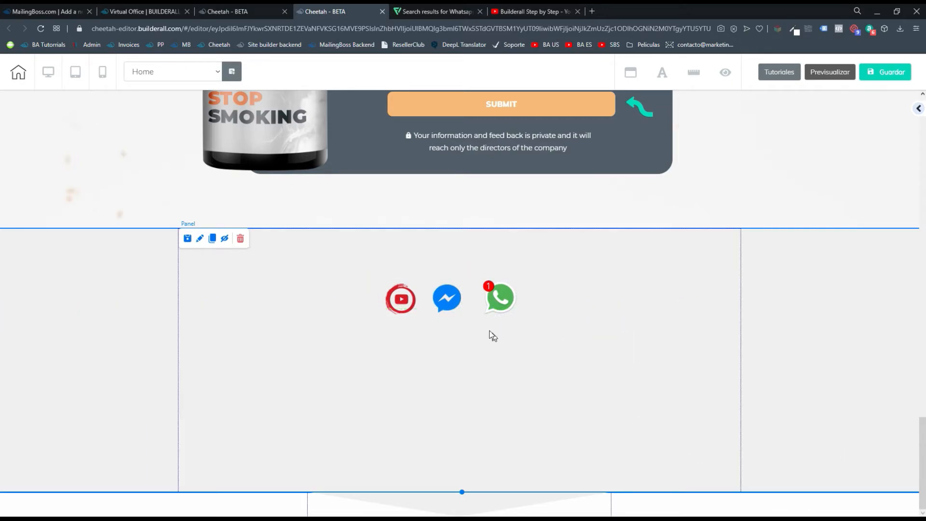
- Select the box holding the YouTube, Messenger and WhatsApp icons and place it bottom-right
left_click(498, 298)
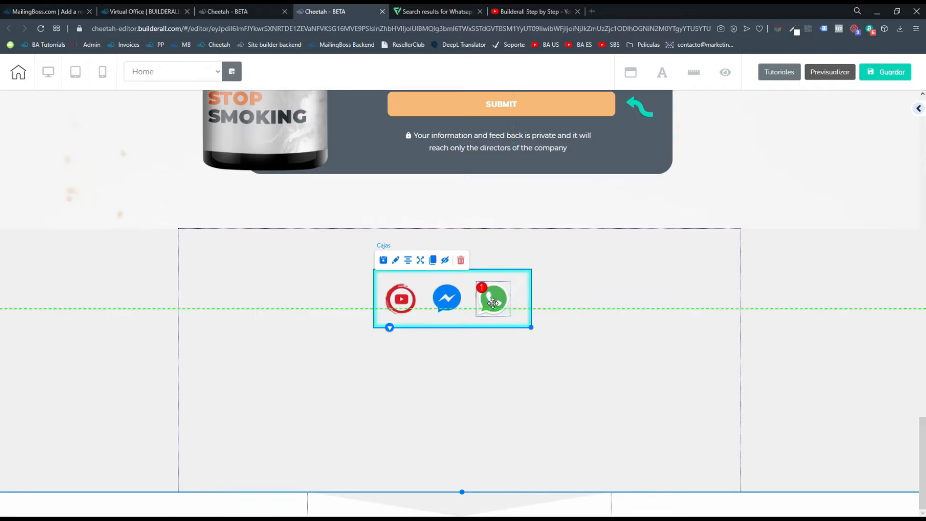
left_click(466, 323)
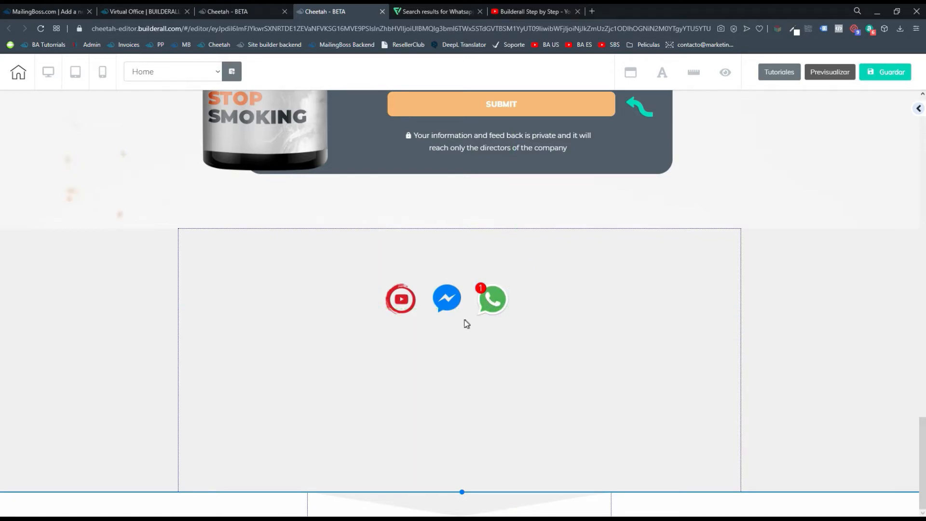
left_click(446, 299)
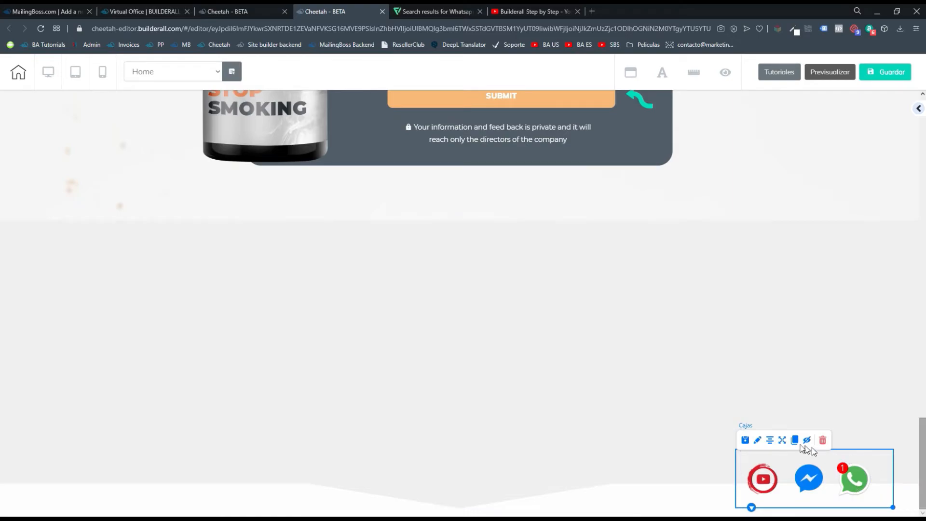
left_click(782, 440)
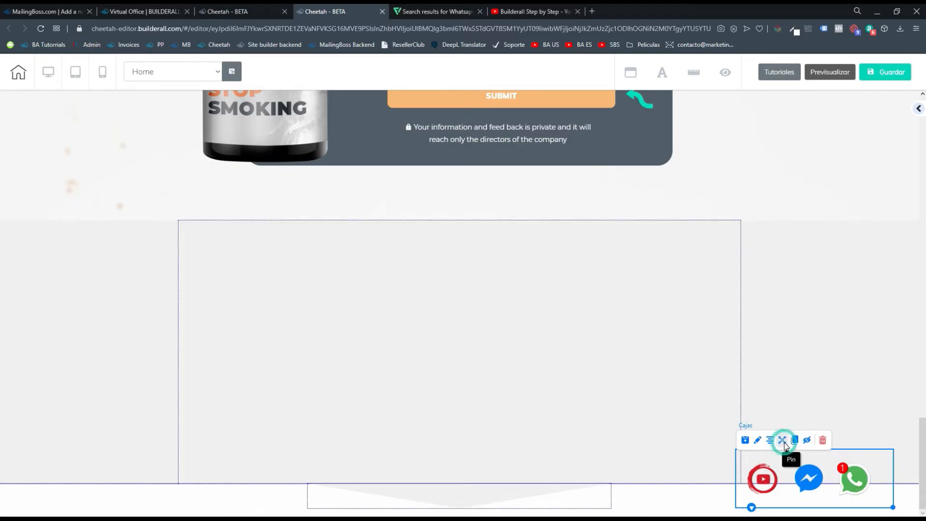
left_click(783, 441)
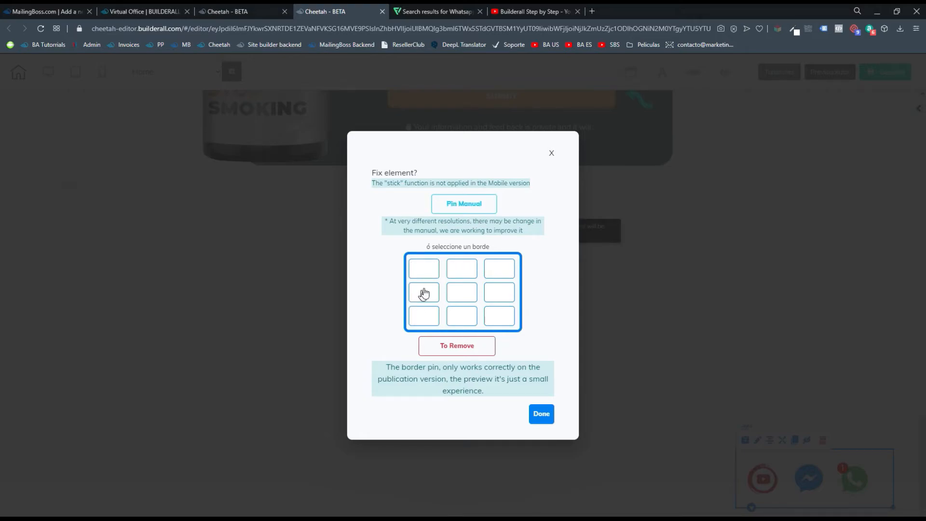
mouse_move(508, 275)
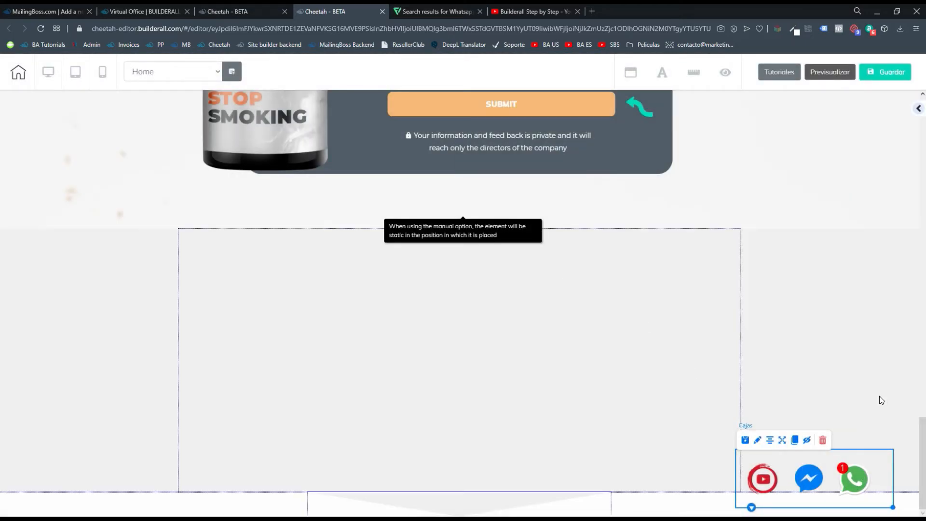
mouse_move(635, 474)
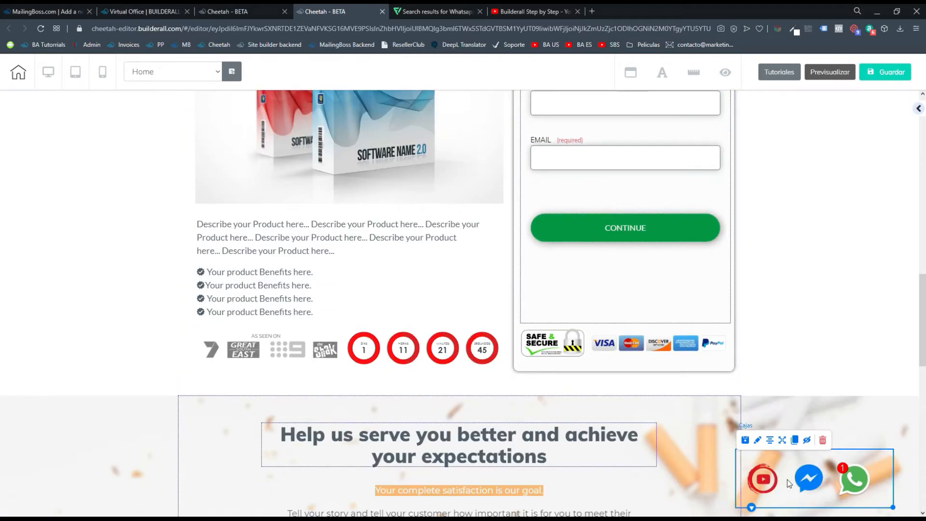
scroll("down", 3)
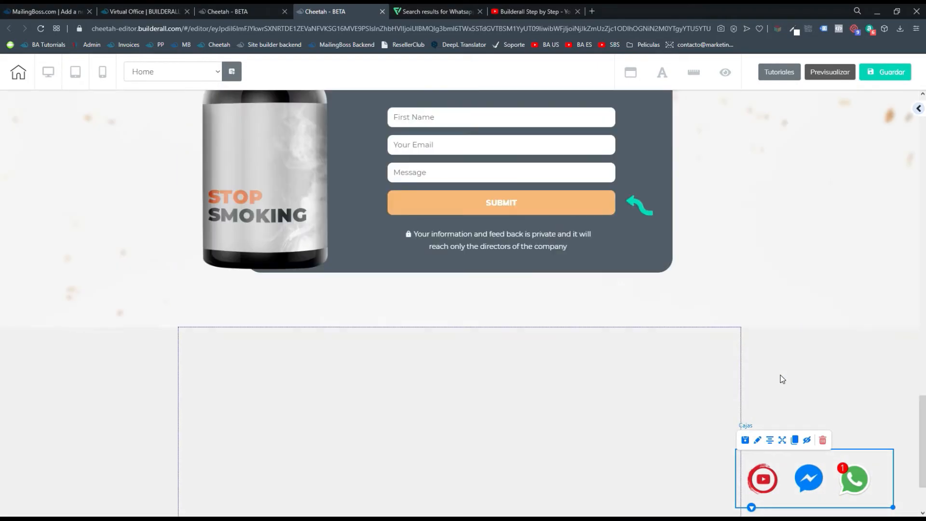
scroll("down", 3)
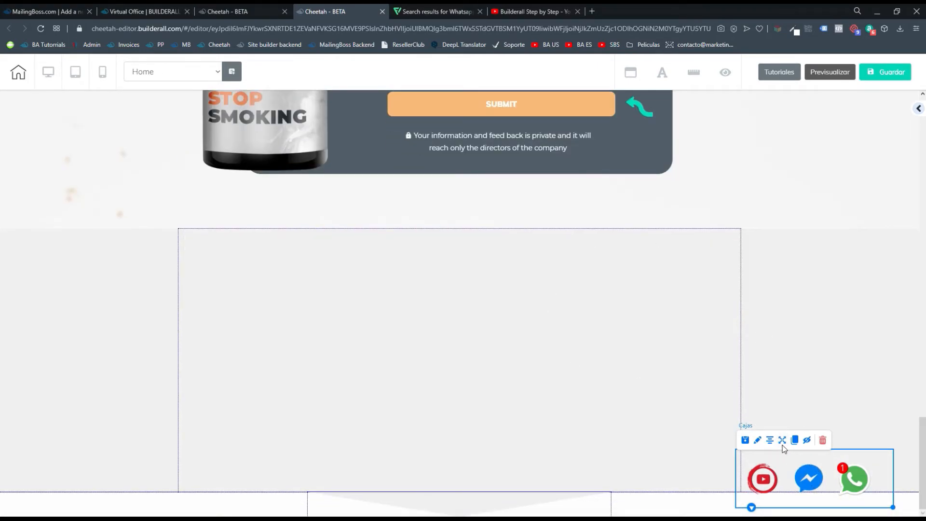
left_click(782, 440)
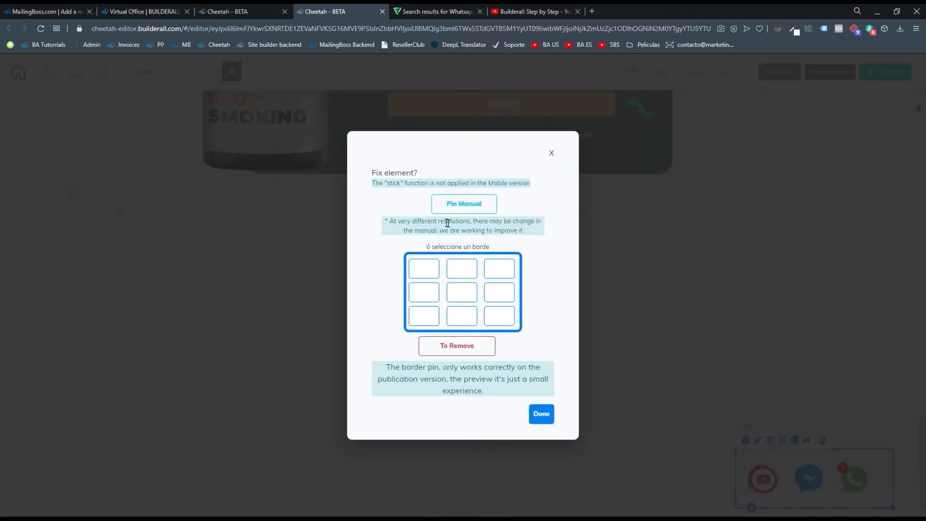
mouse_move(416, 191)
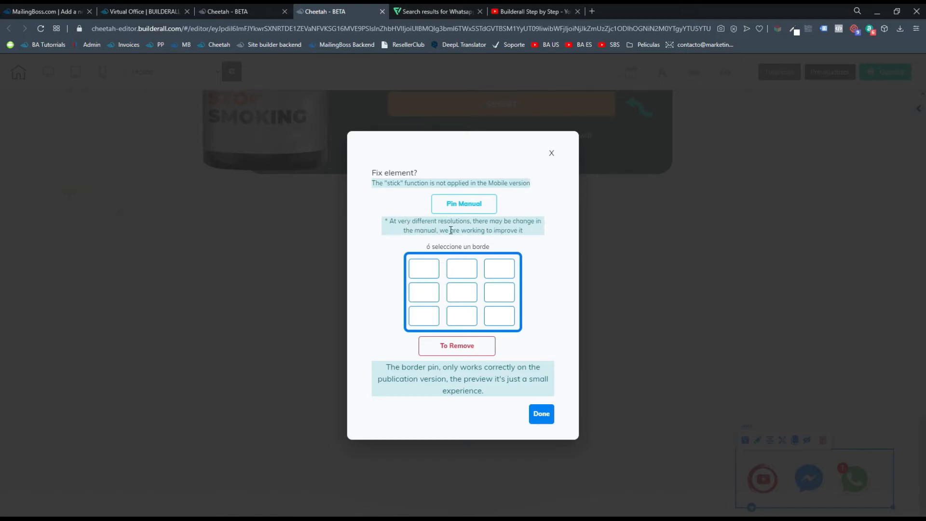
left_click_drag(444, 230, 532, 230)
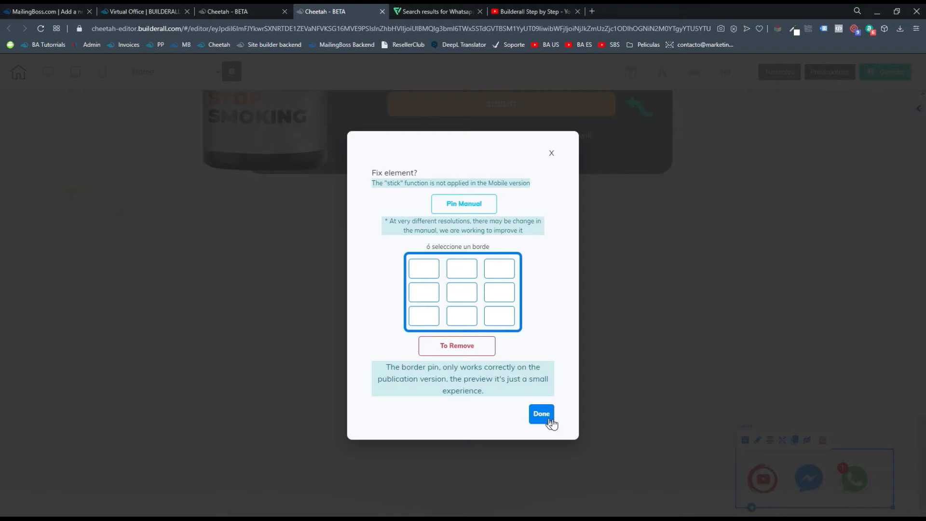
left_click(540, 413)
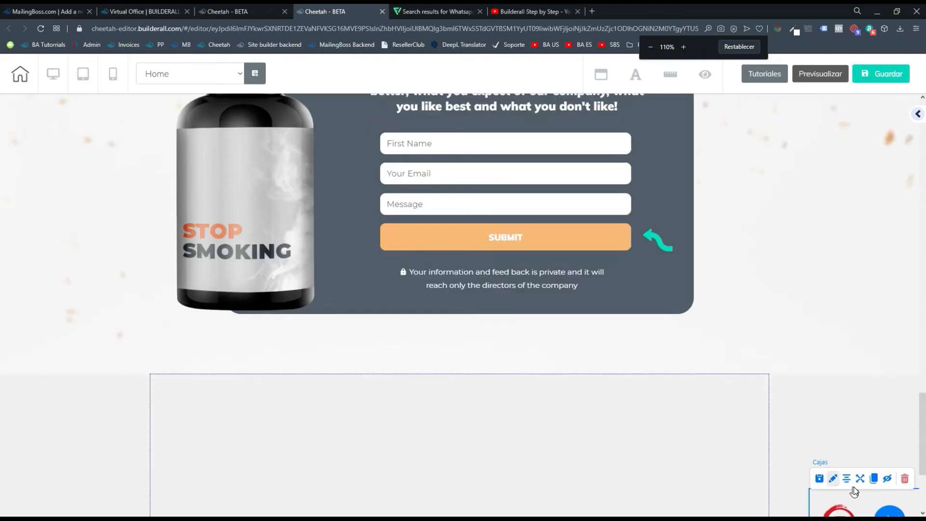
- Pin the icon box to the bottom-right cell of the border grid and confirm with Done
left_click(860, 479)
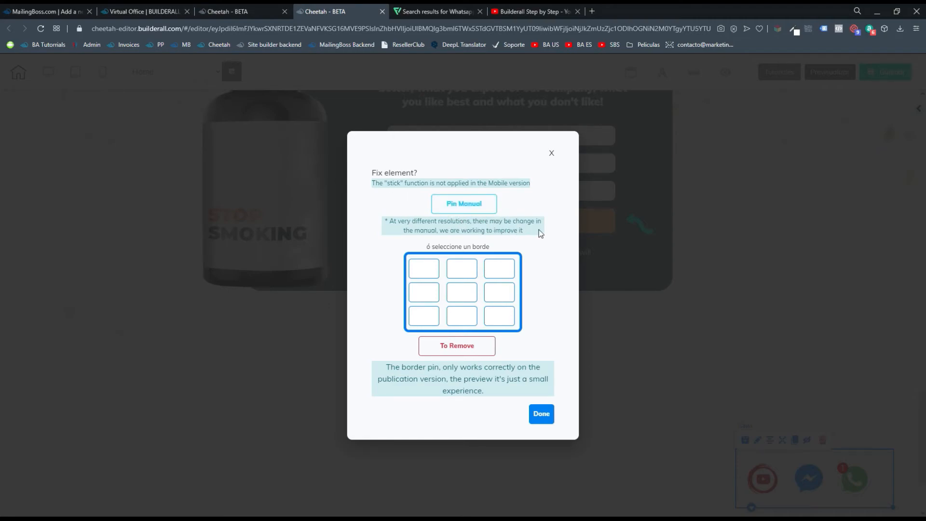
mouse_move(506, 336)
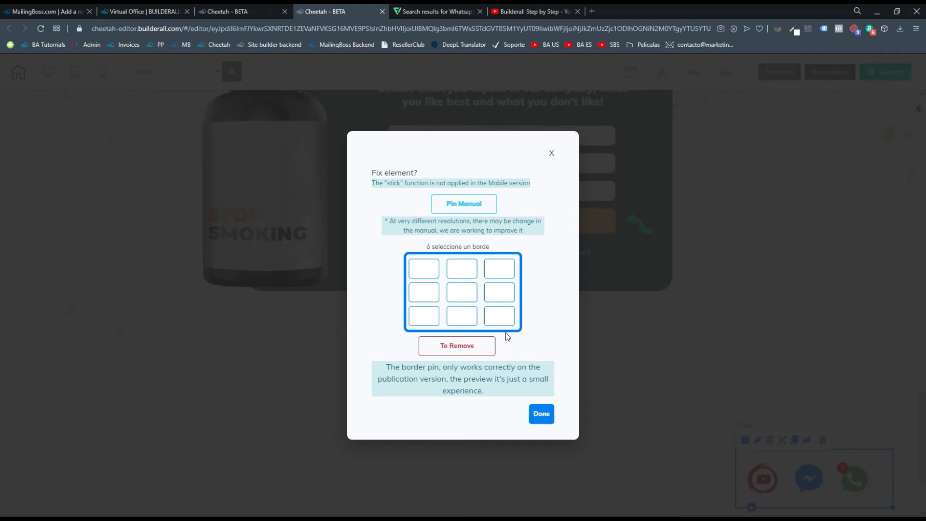
mouse_move(501, 315)
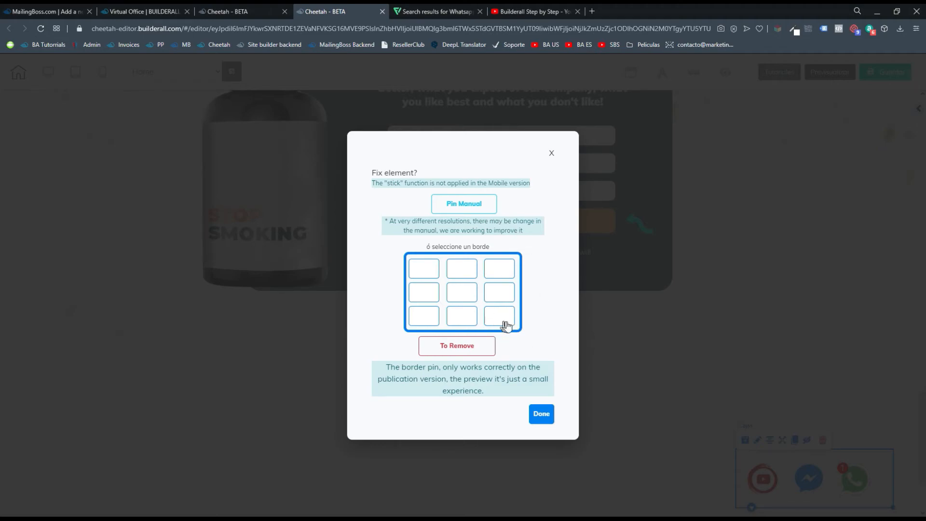
left_click(500, 316)
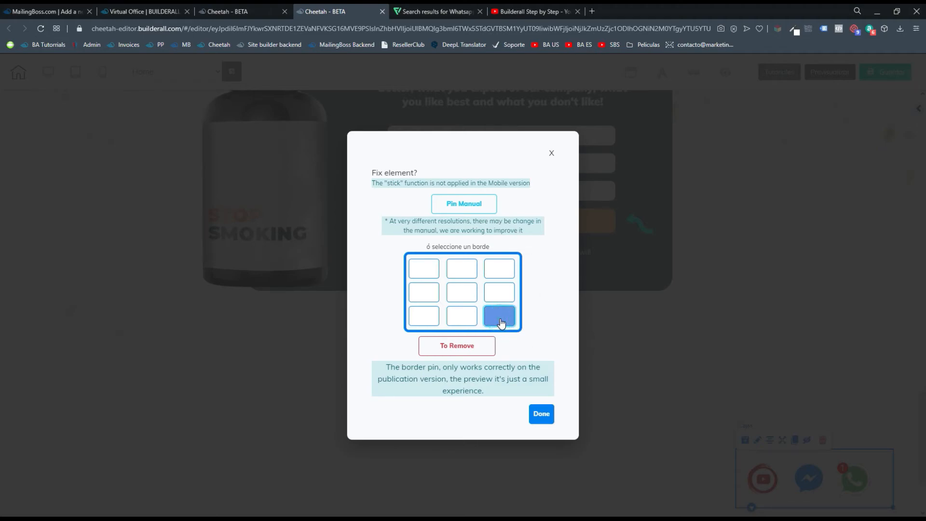
left_click(540, 413)
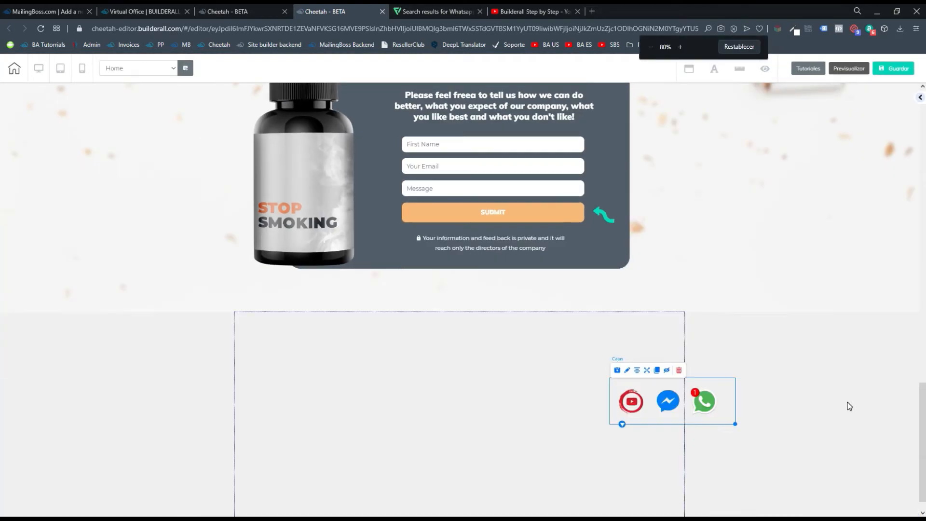
left_click(680, 47)
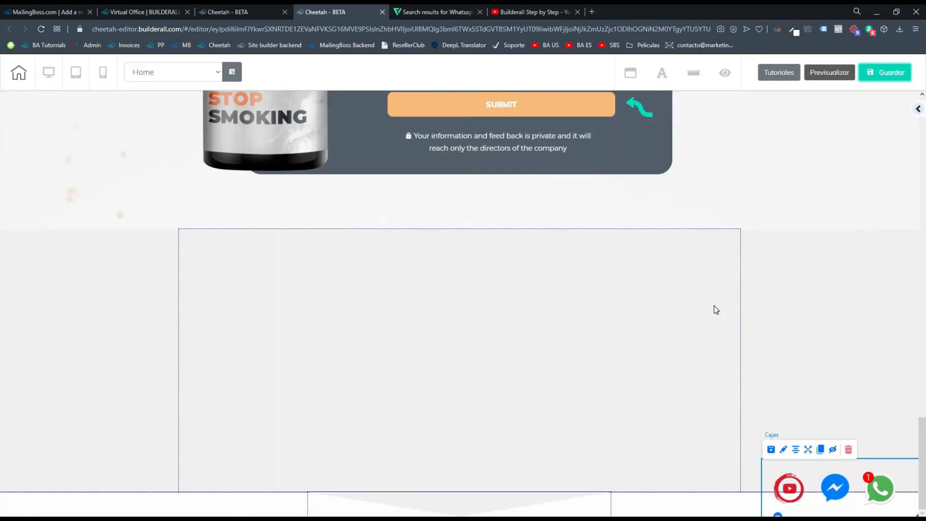
- Save the Funnel #1 site, publish it, and go to the live website
left_click(884, 72)
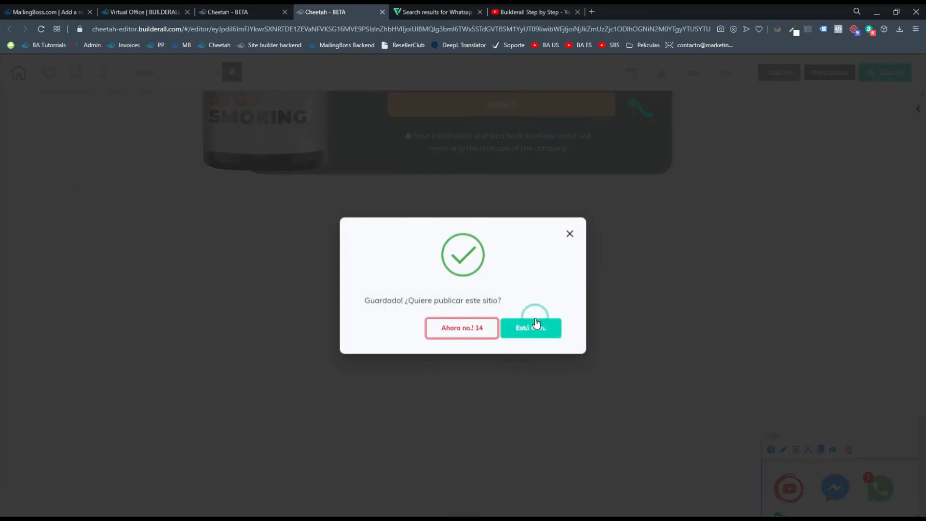
left_click(530, 328)
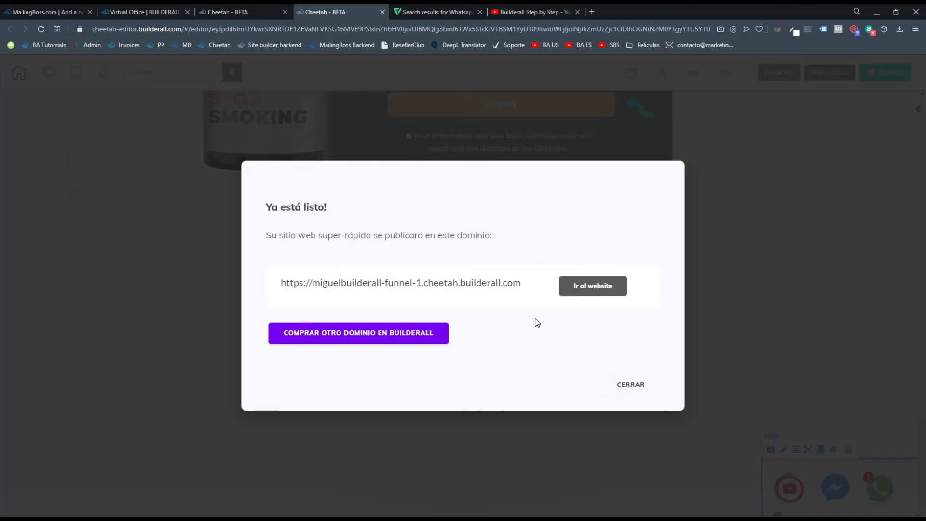
left_click(592, 286)
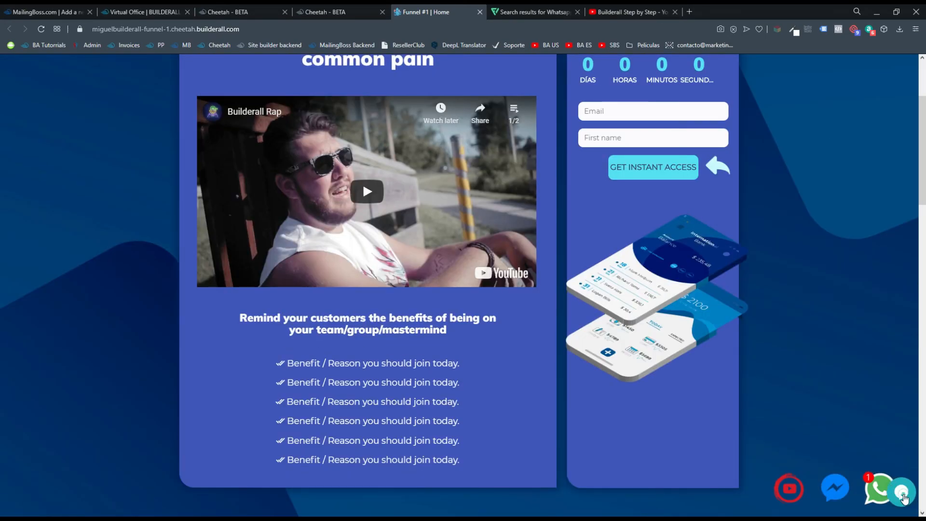
- Switch back to the Cheetah editor tab and dismiss the publishing notice
left_click(323, 12)
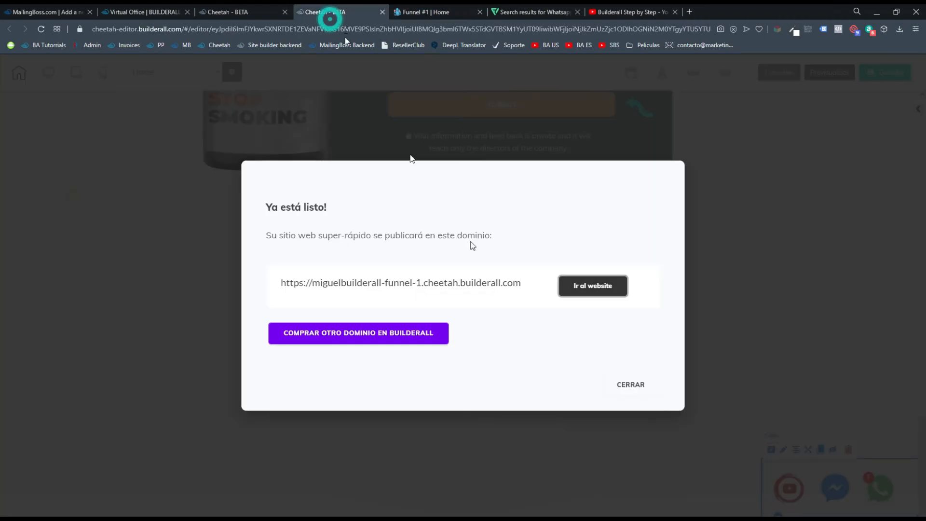
left_click(630, 385)
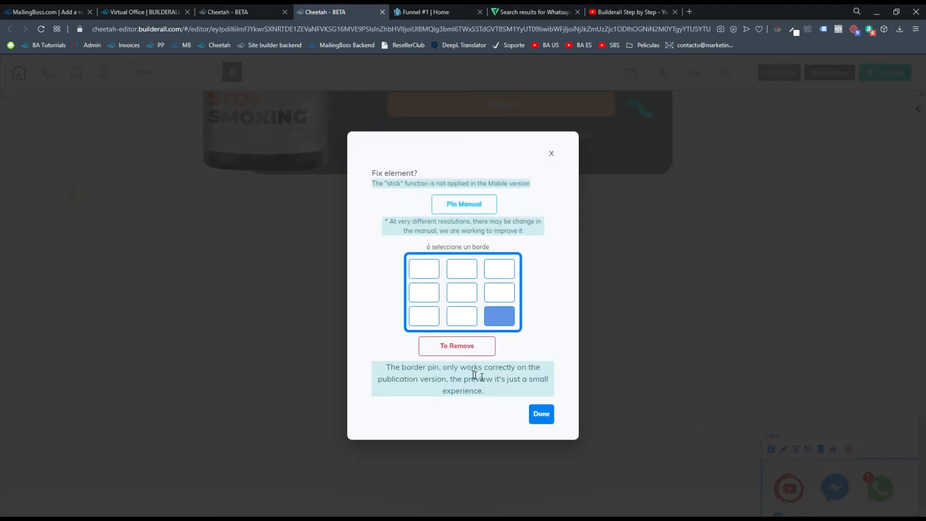
- Close and reopen the pin settings, then apply the bottom-right pin with Done
left_click(540, 413)
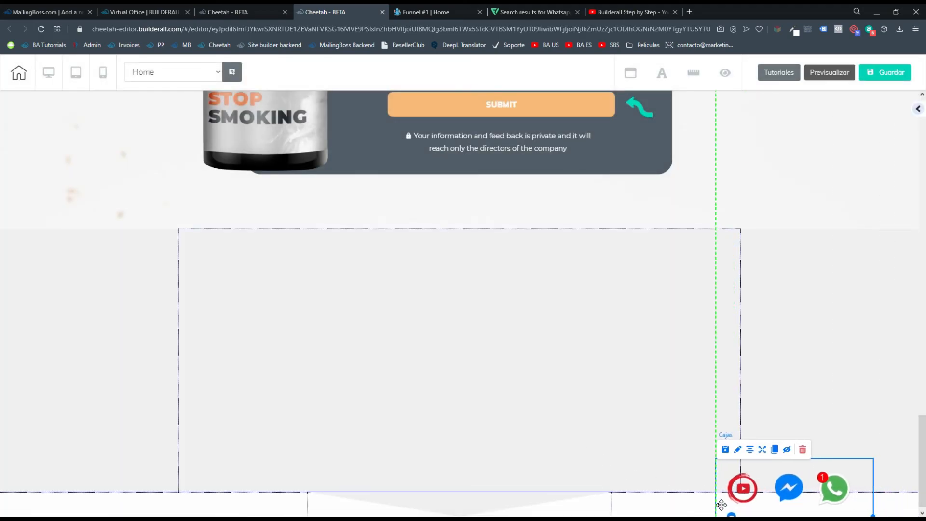
left_click(431, 12)
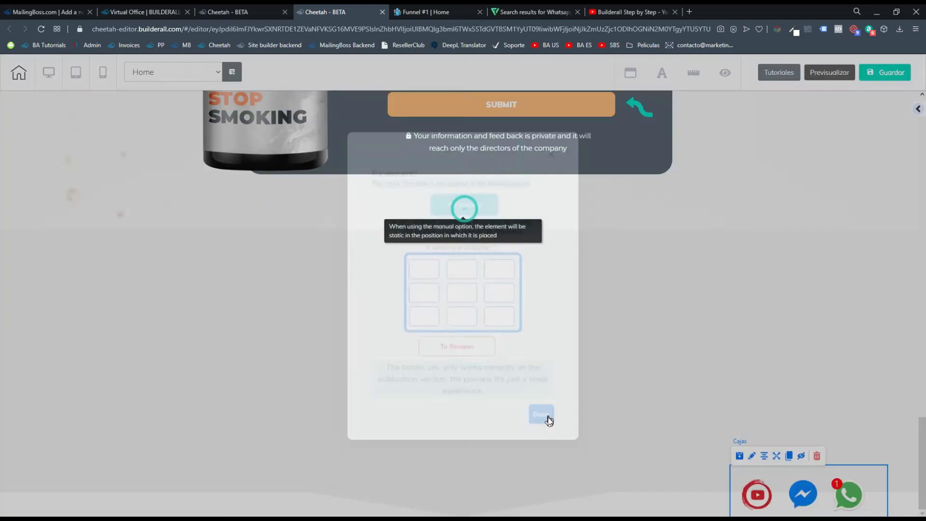
left_click(541, 414)
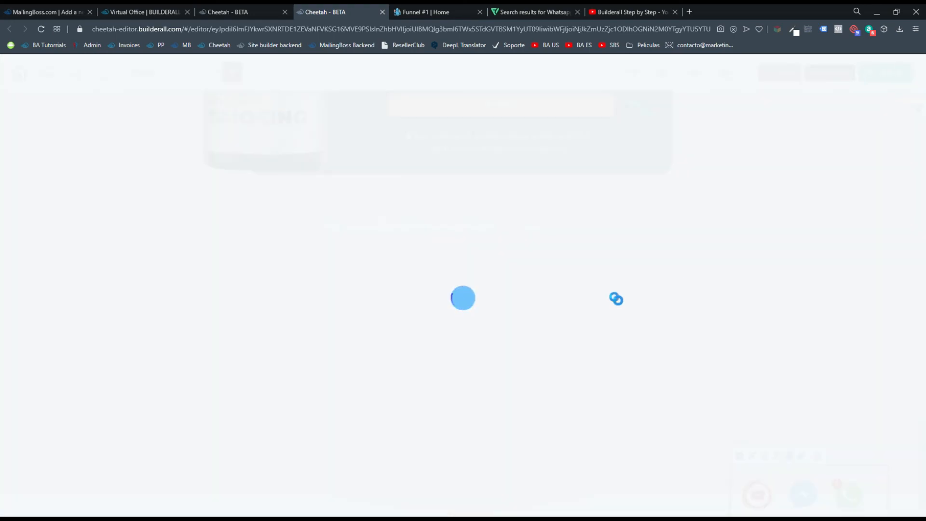